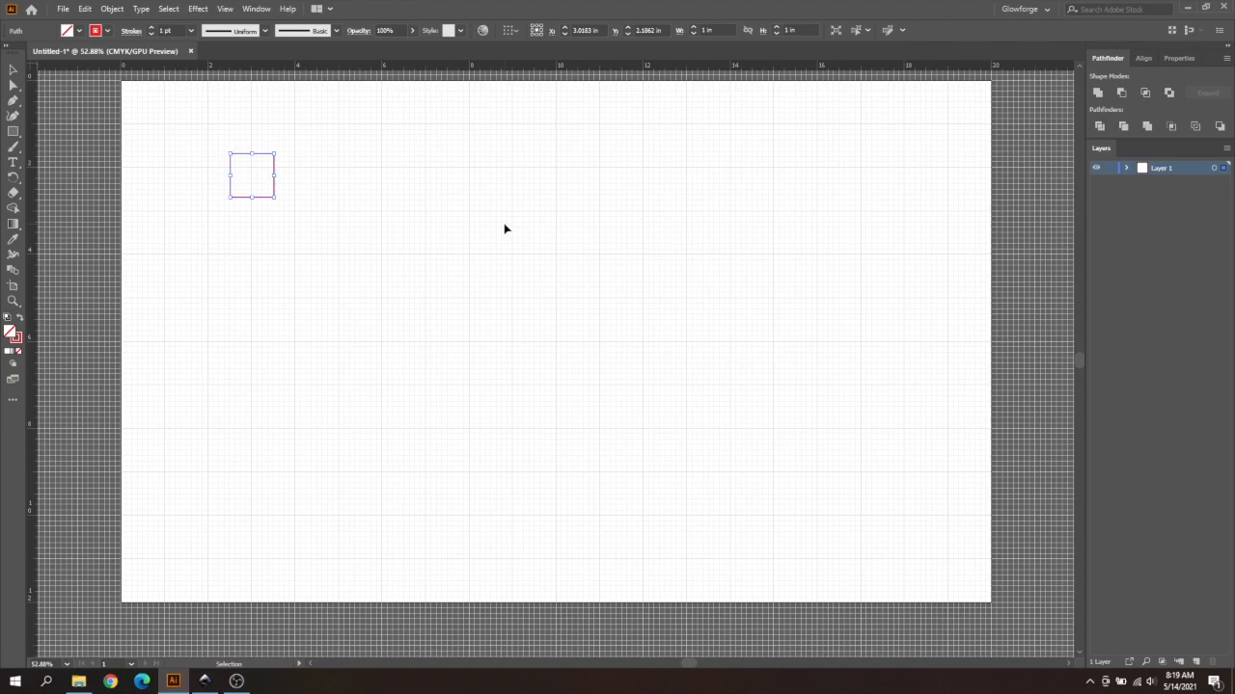
pyautogui.moveTo(506, 224)
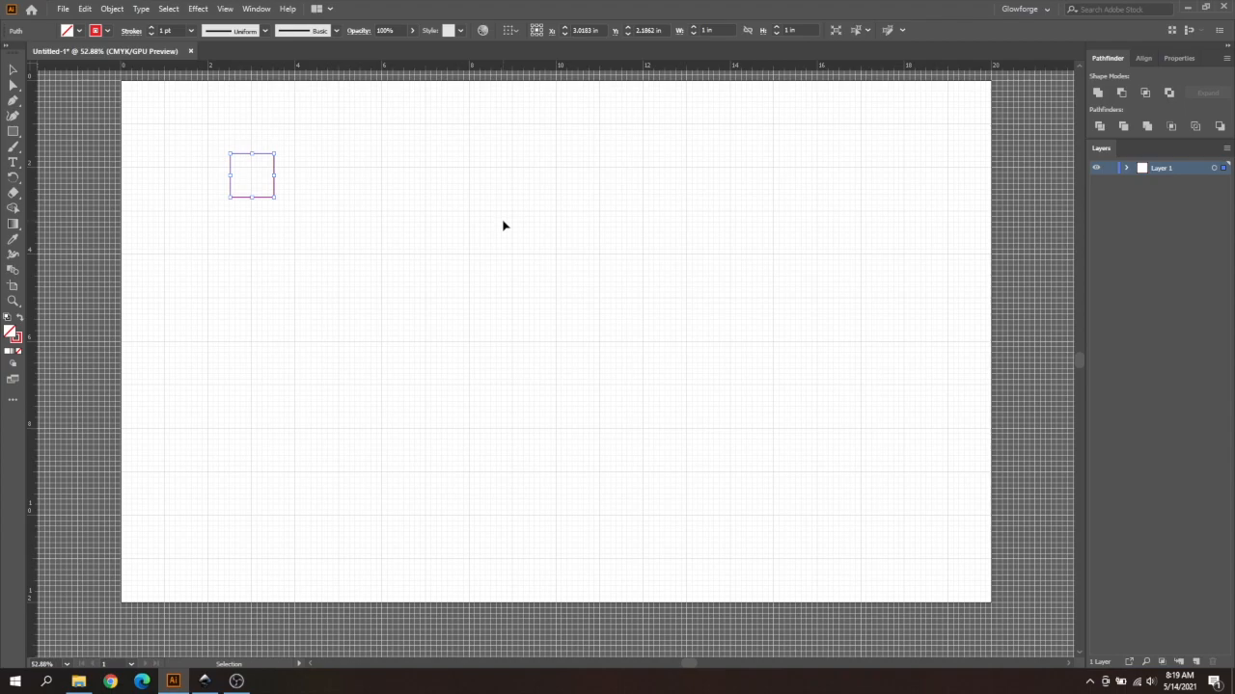
pyautogui.moveTo(497, 220)
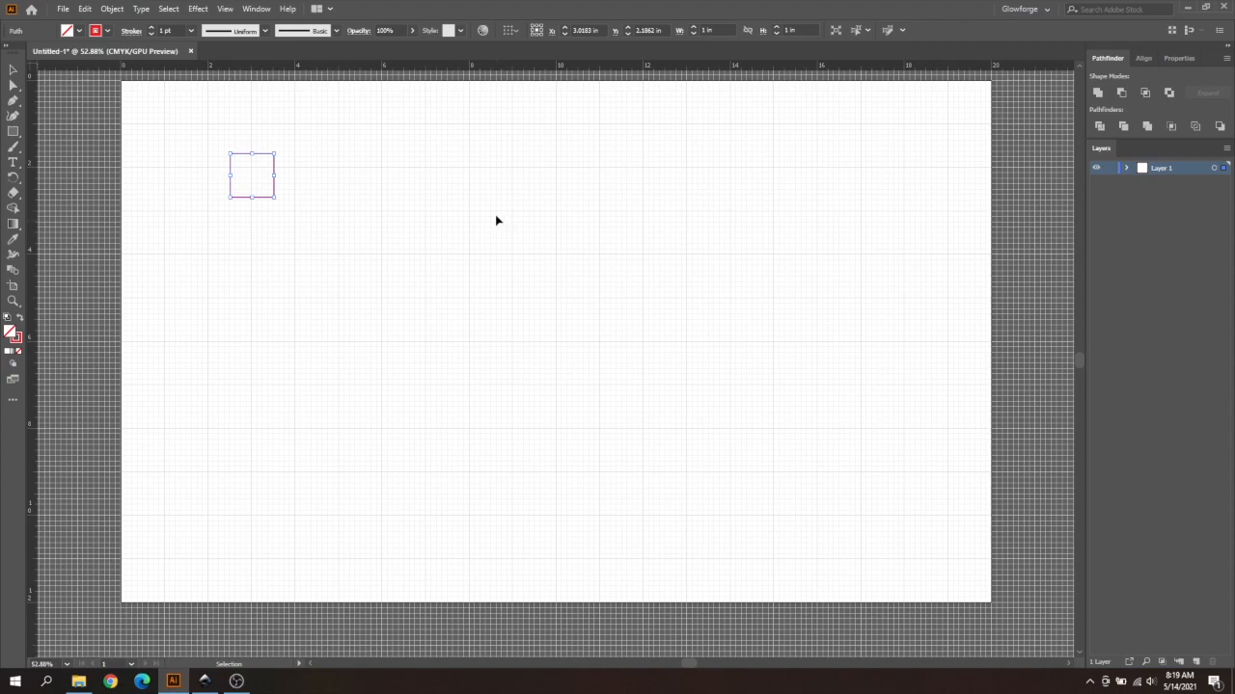
pyautogui.moveTo(325, 199)
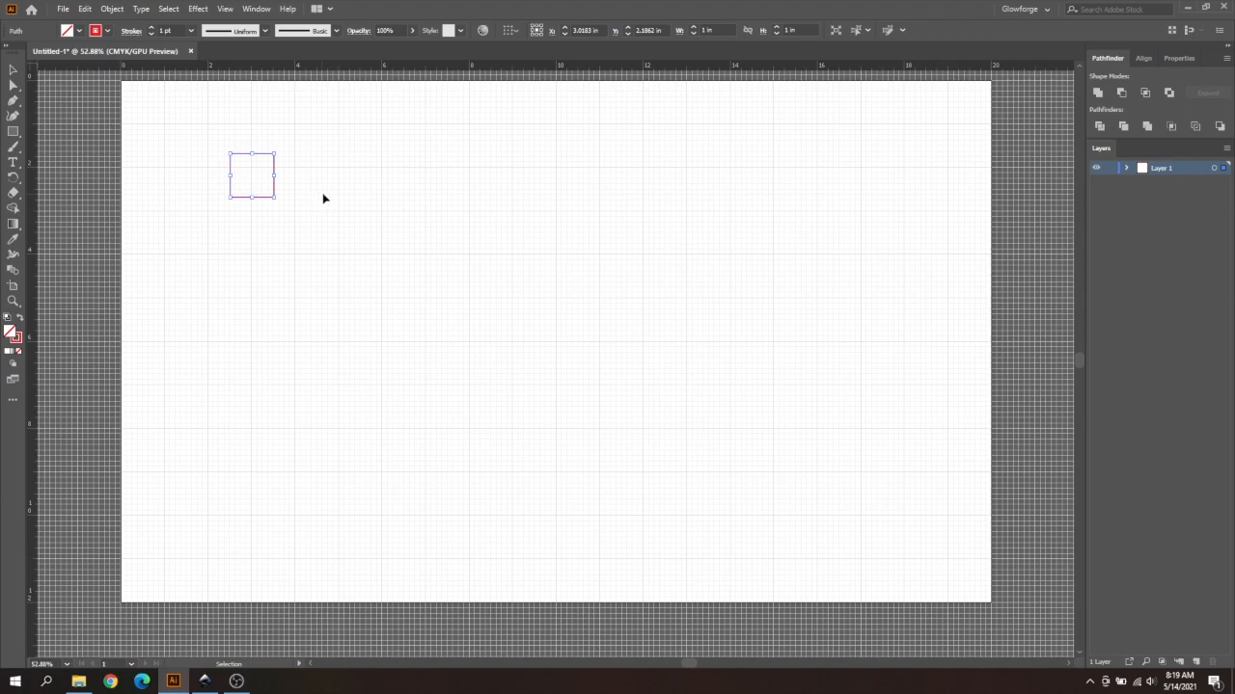
pyautogui.moveTo(339, 195)
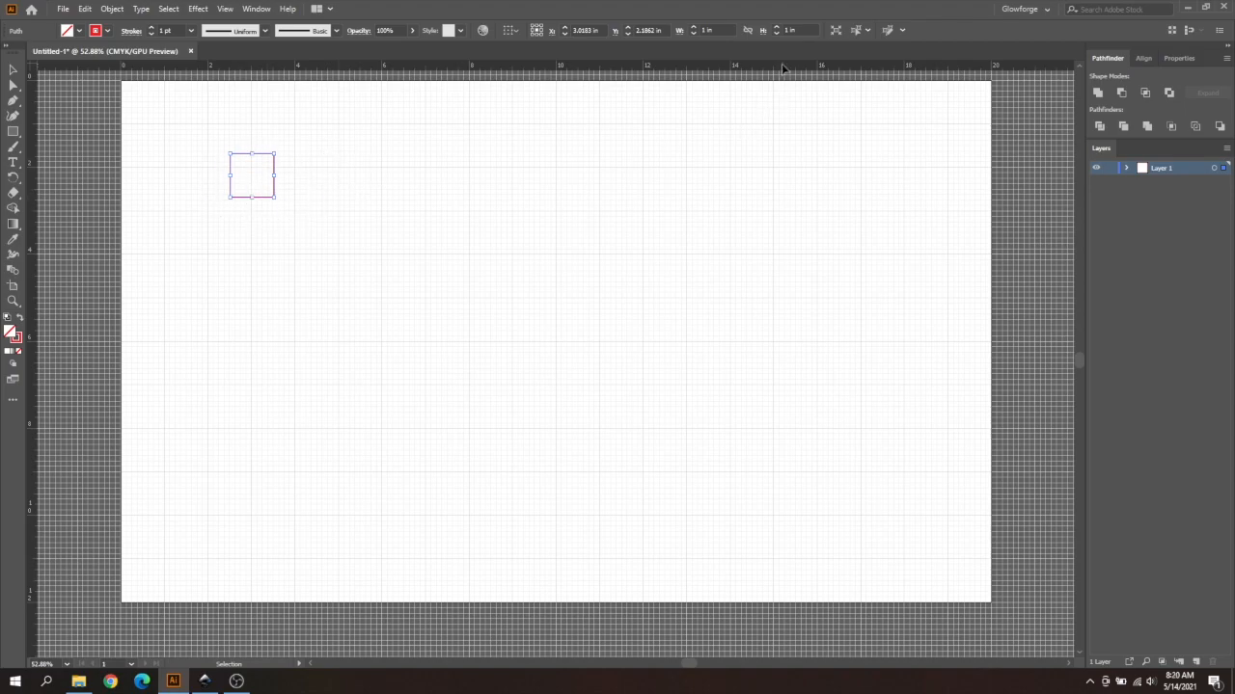
pyautogui.moveTo(646, 204)
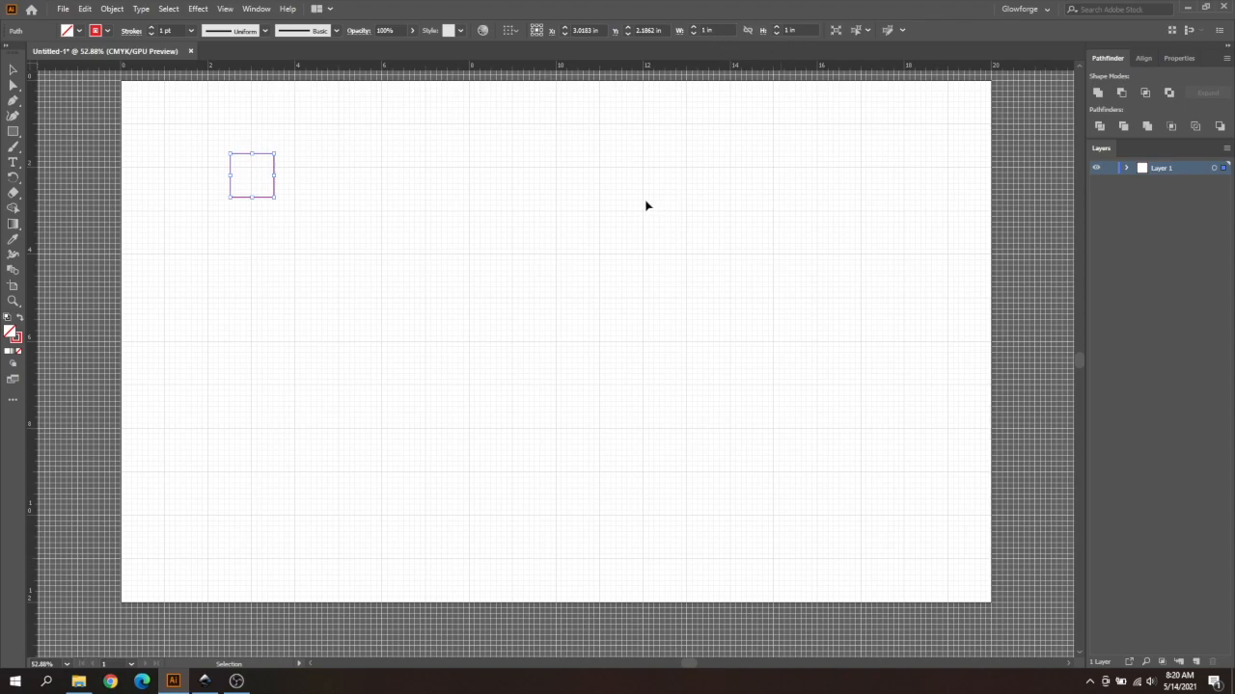
pyautogui.moveTo(196, 210)
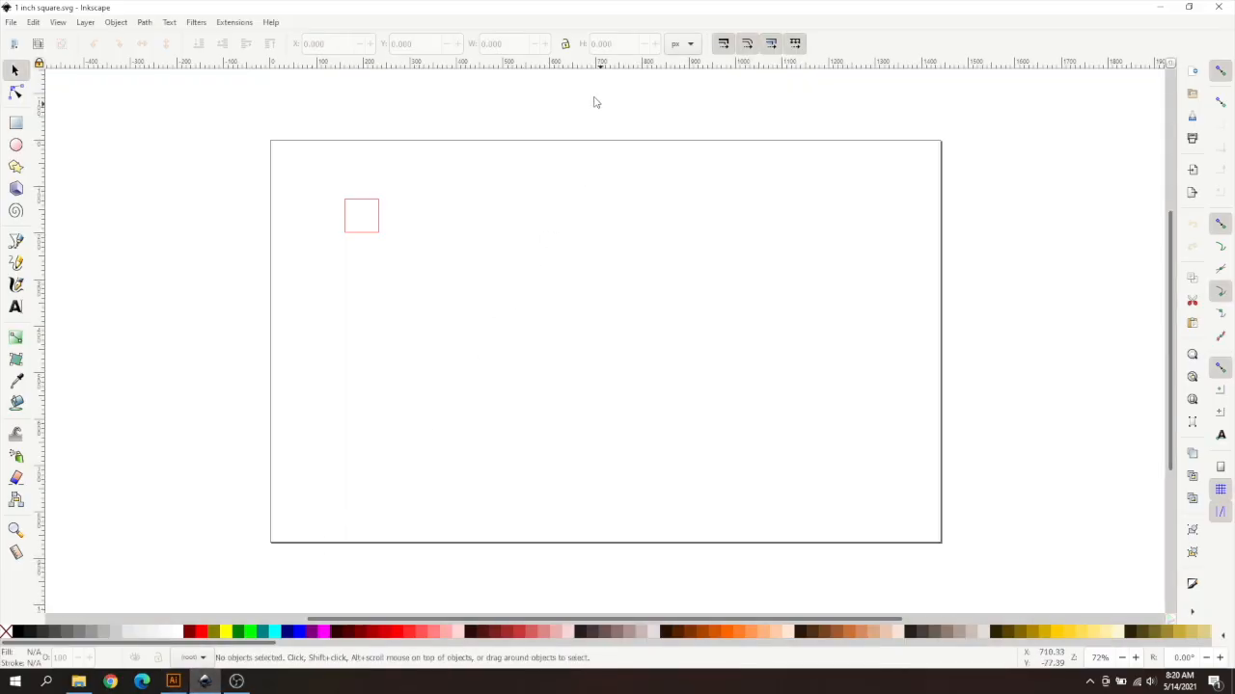
# Step: With the square selected, set Document Properties display units to inches
pyautogui.click(361, 216)
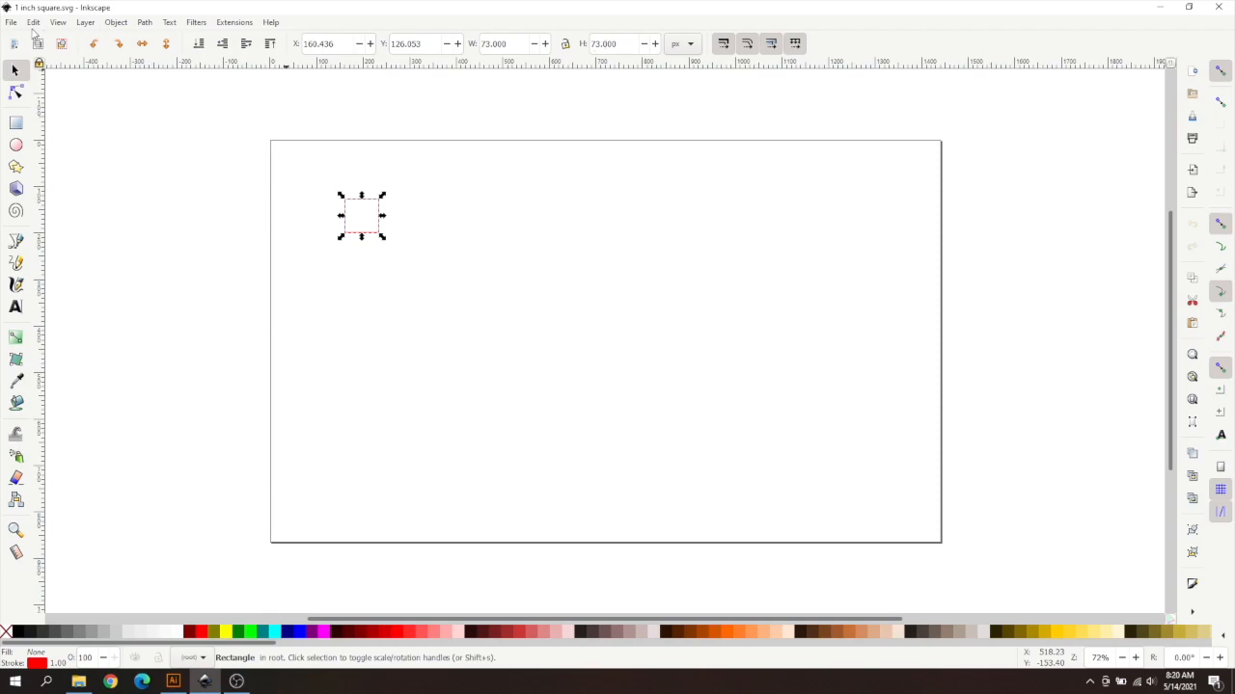
pyautogui.click(12, 22)
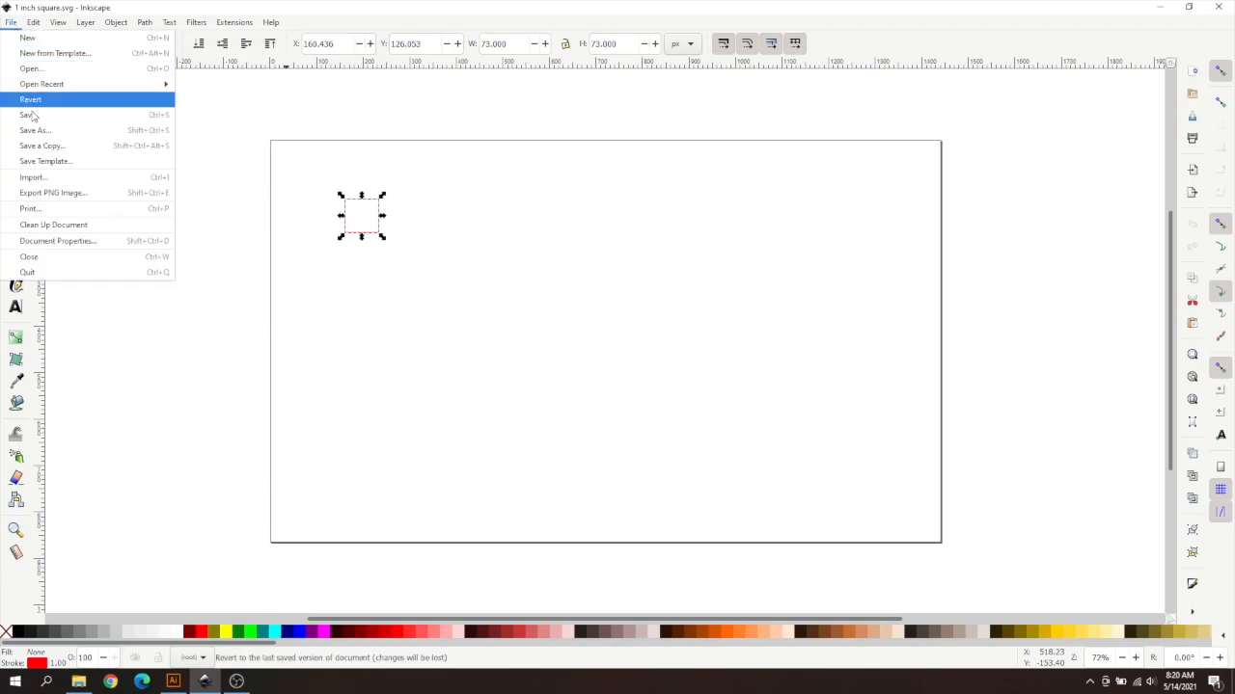
pyautogui.click(52, 239)
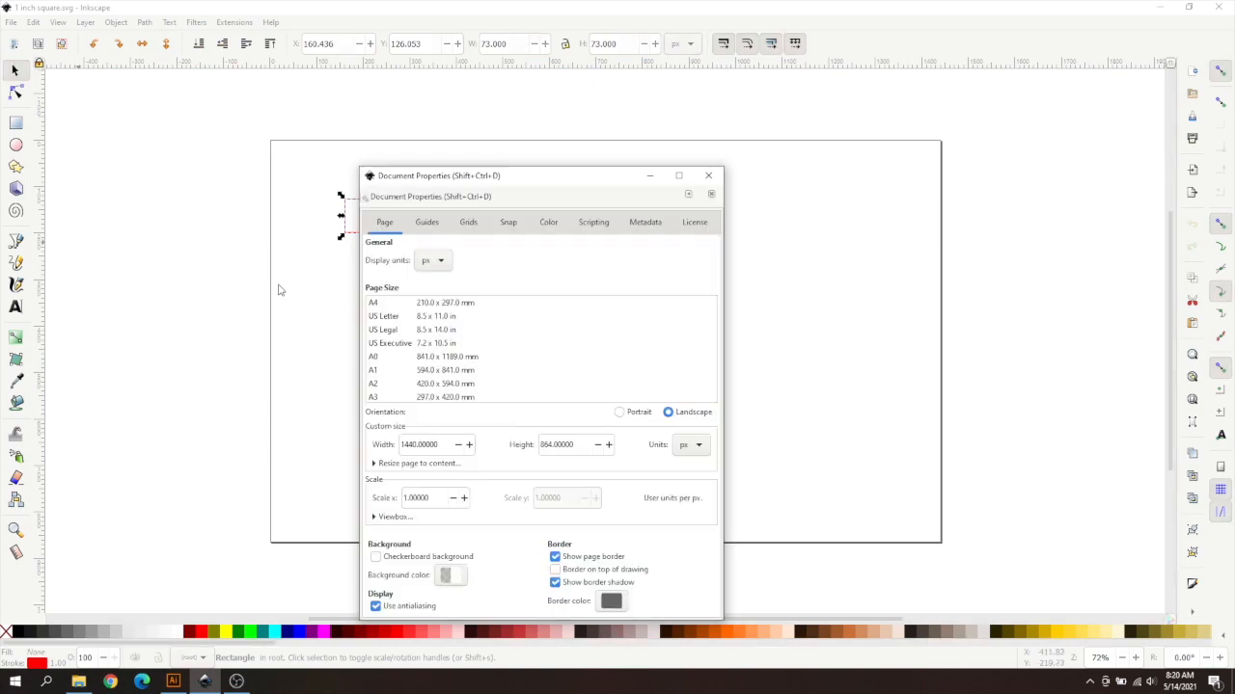
pyautogui.click(432, 260)
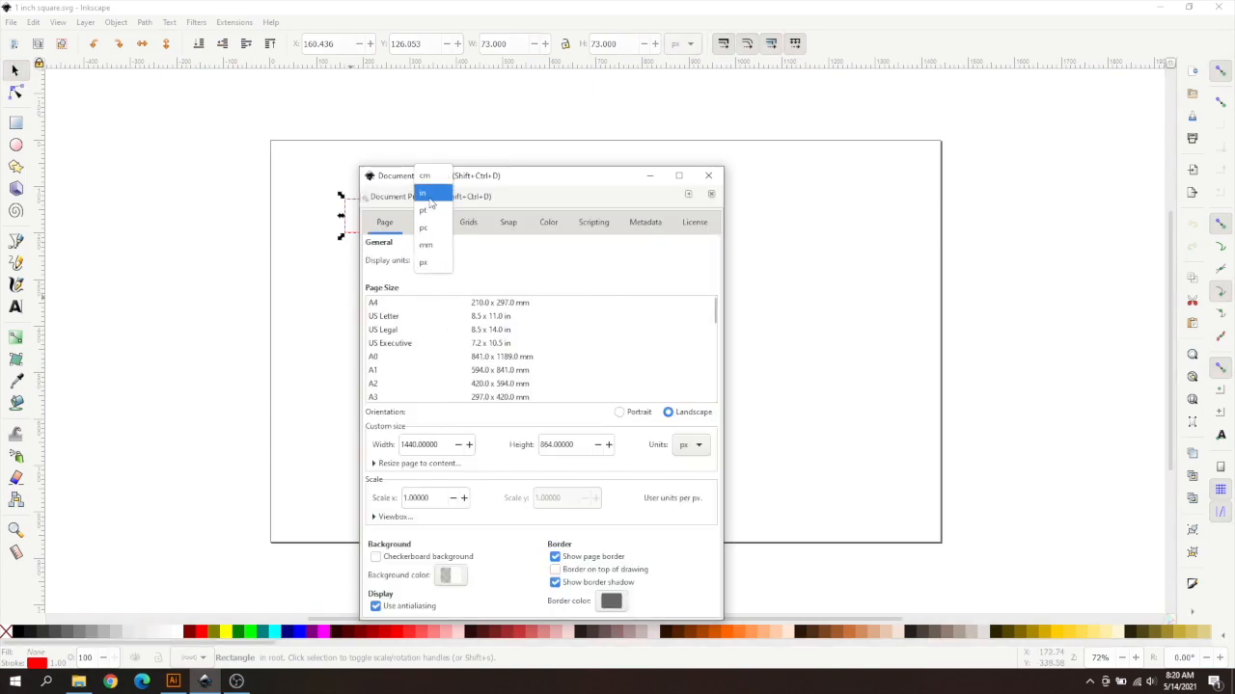
pyautogui.click(422, 193)
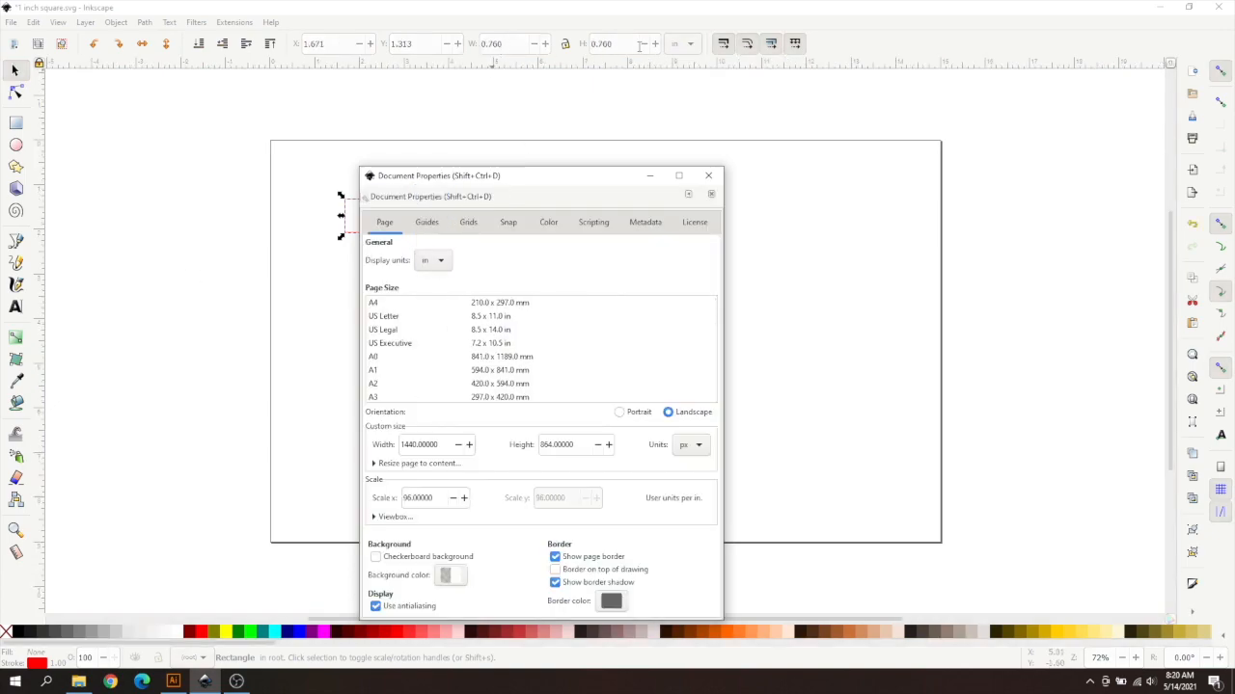
# Step: Set the document scale to 72 and the page size units to inches, then close the dialog
pyautogui.click(420, 498)
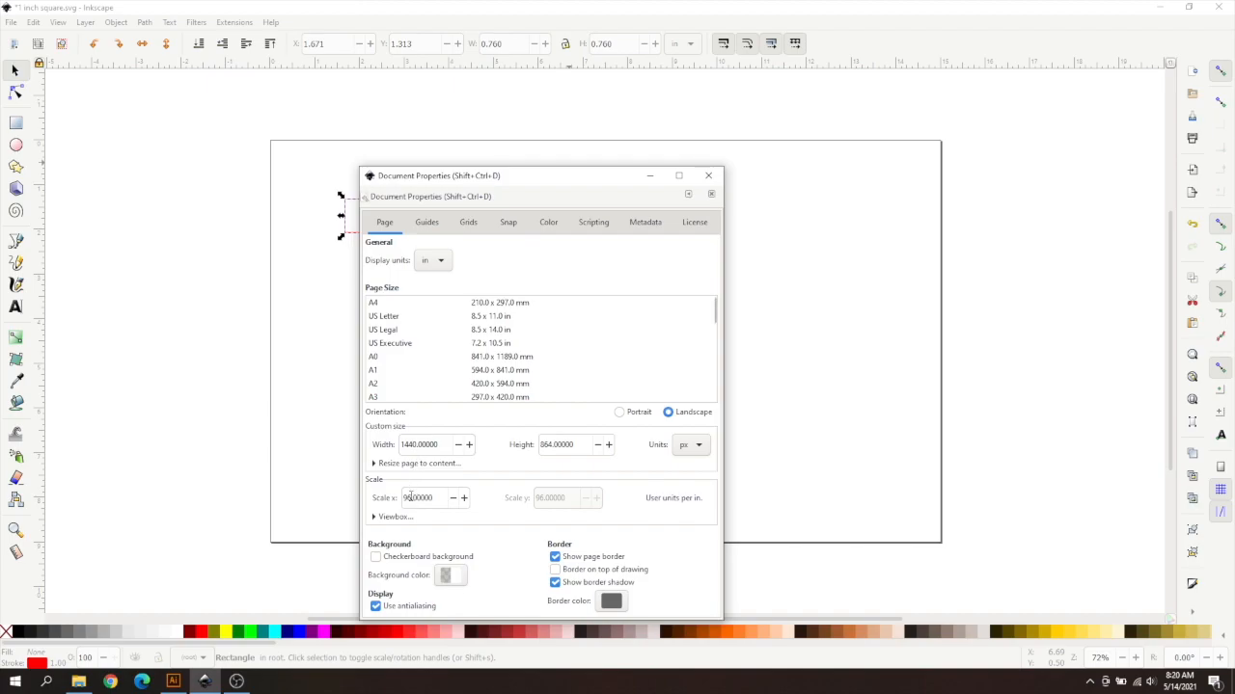
pyautogui.click(424, 498)
pyautogui.write('72.00000')
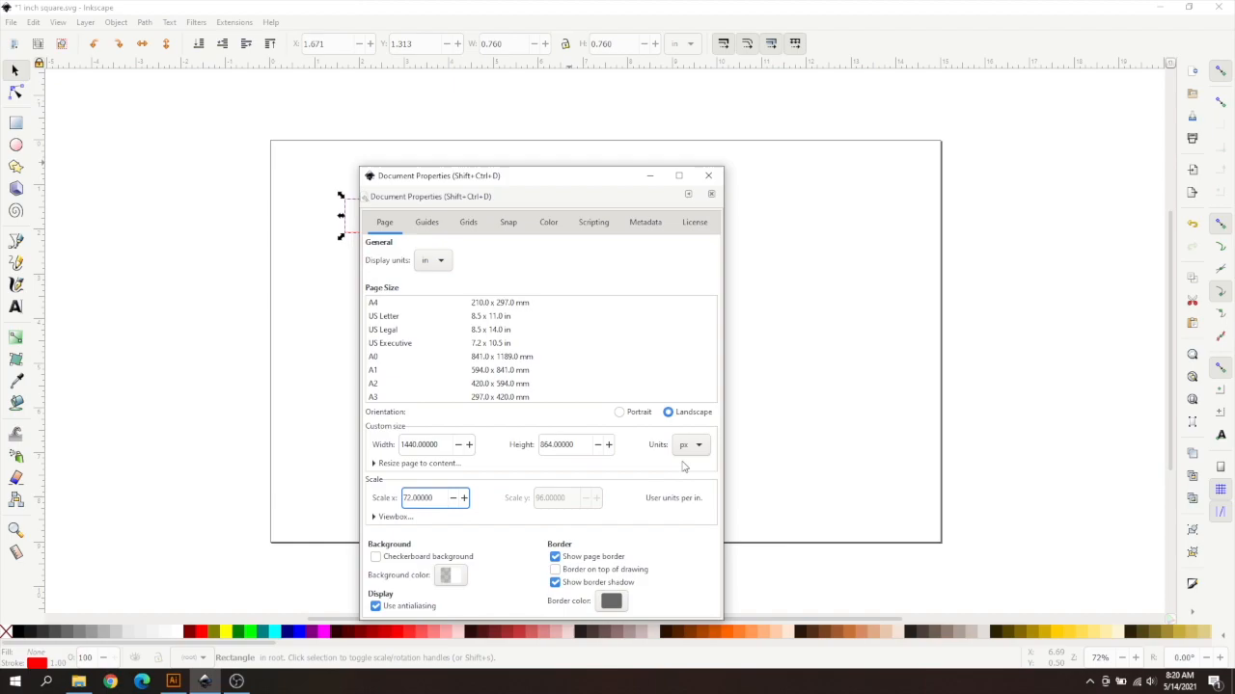
pyautogui.click(690, 446)
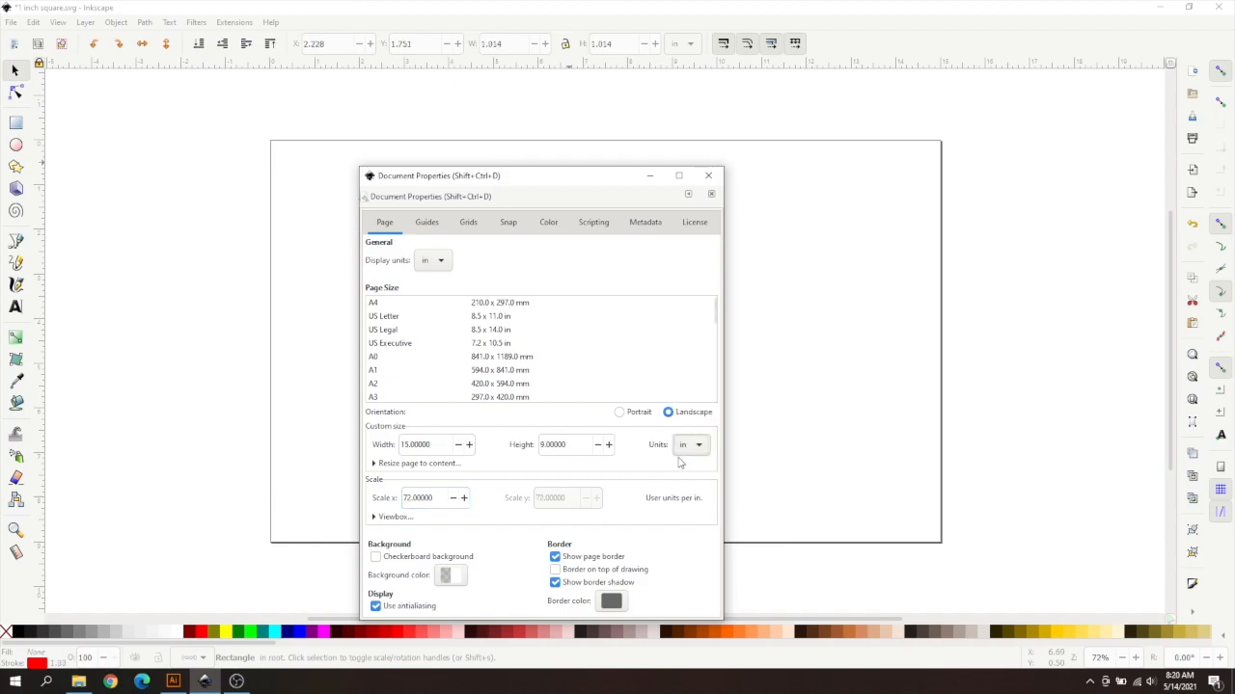
pyautogui.moveTo(706, 175)
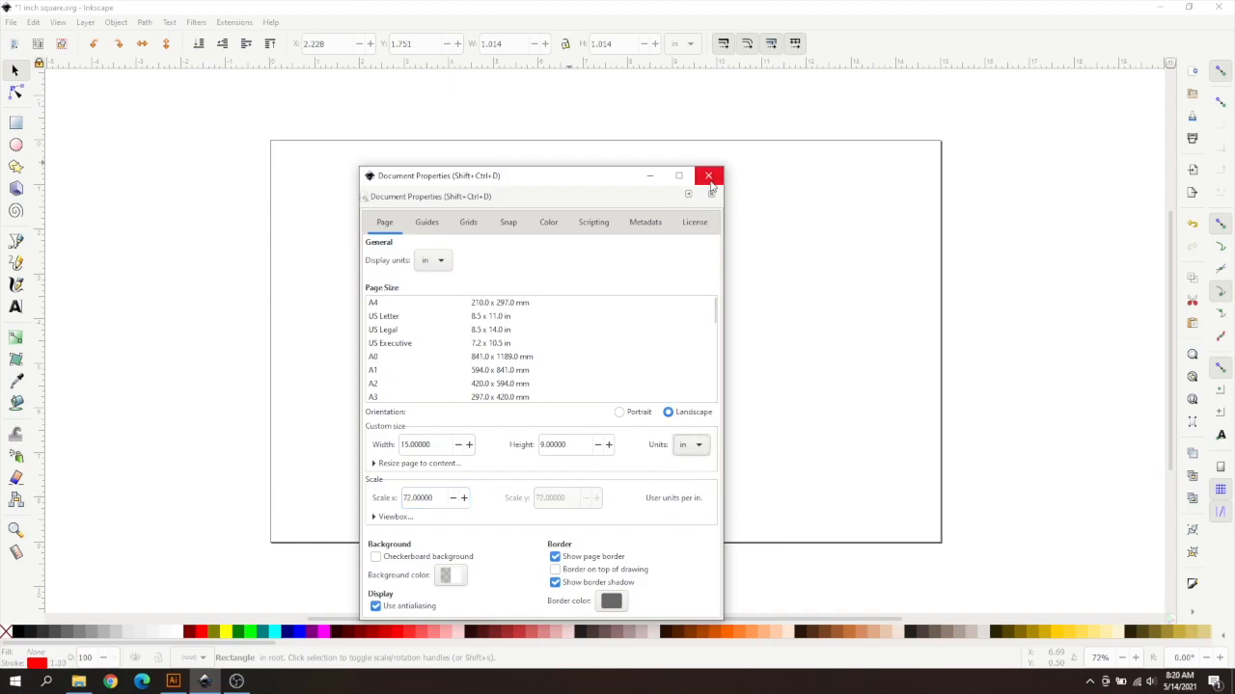
pyautogui.click(710, 176)
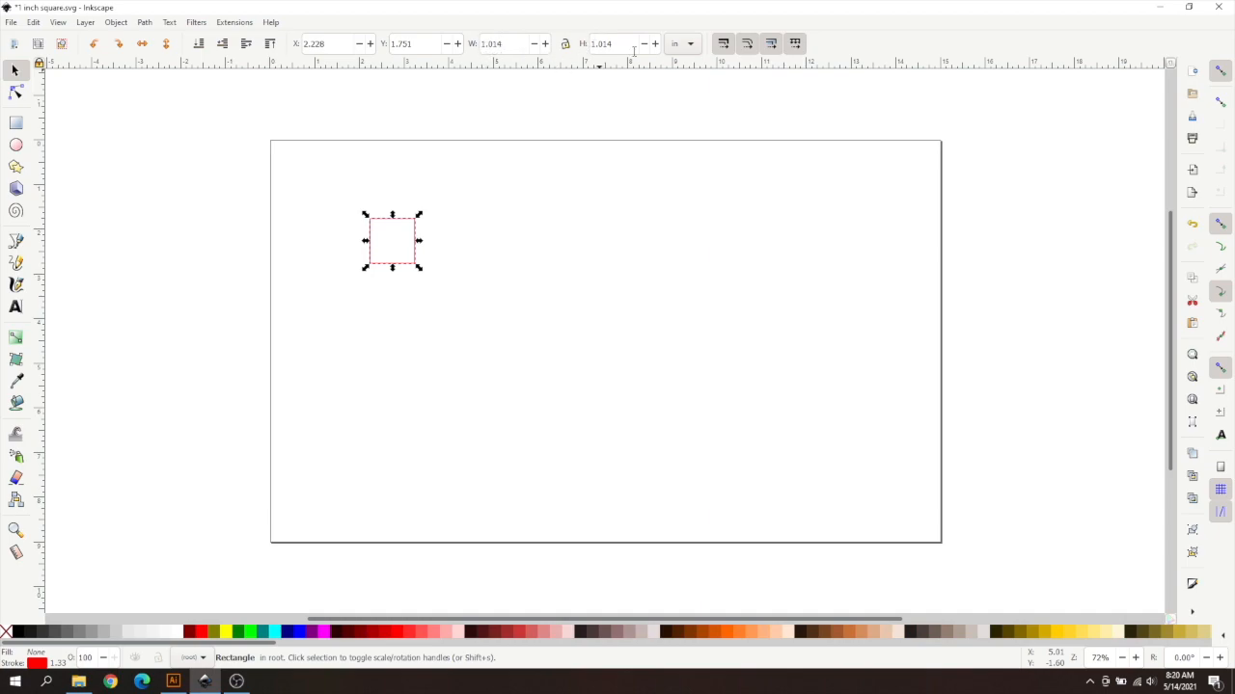
pyautogui.moveTo(529, 236)
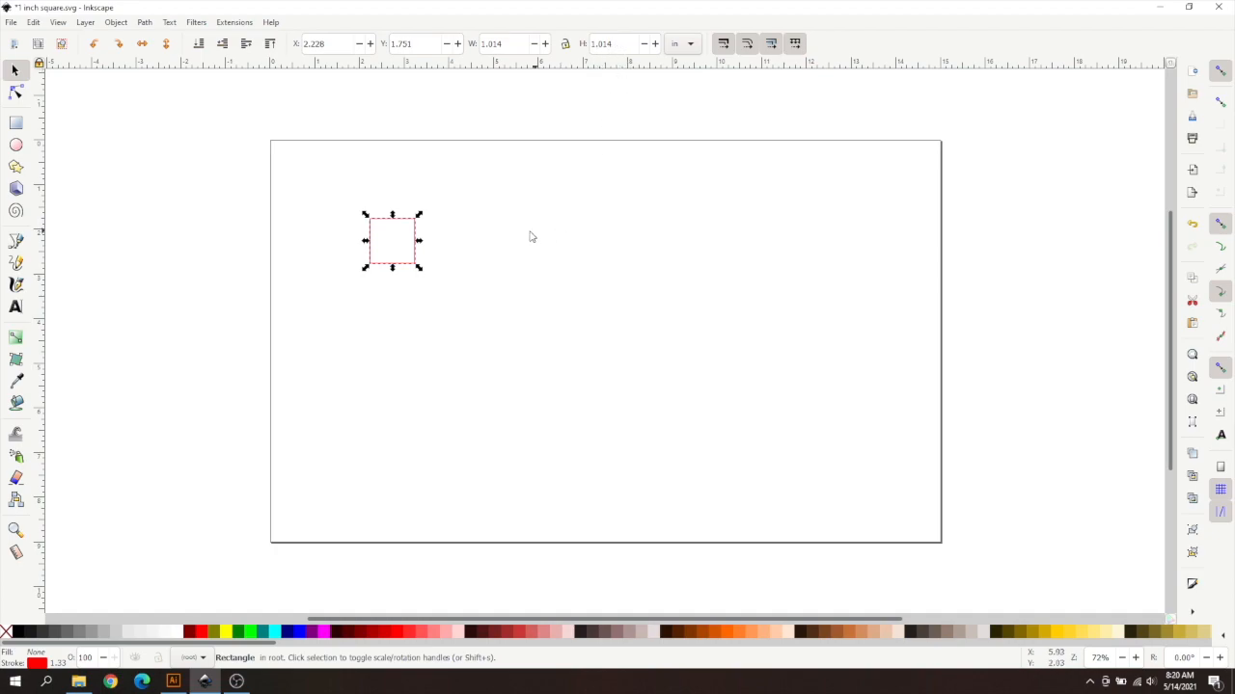
pyautogui.moveTo(465, 259)
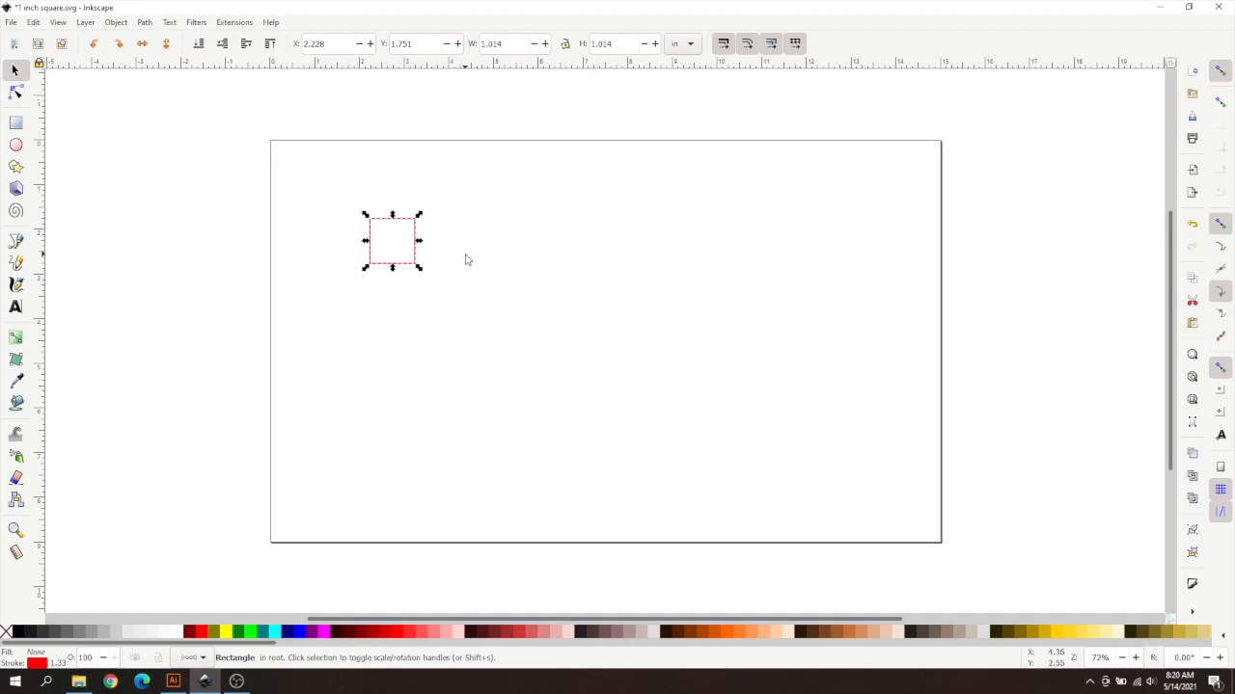
pyautogui.moveTo(426, 231)
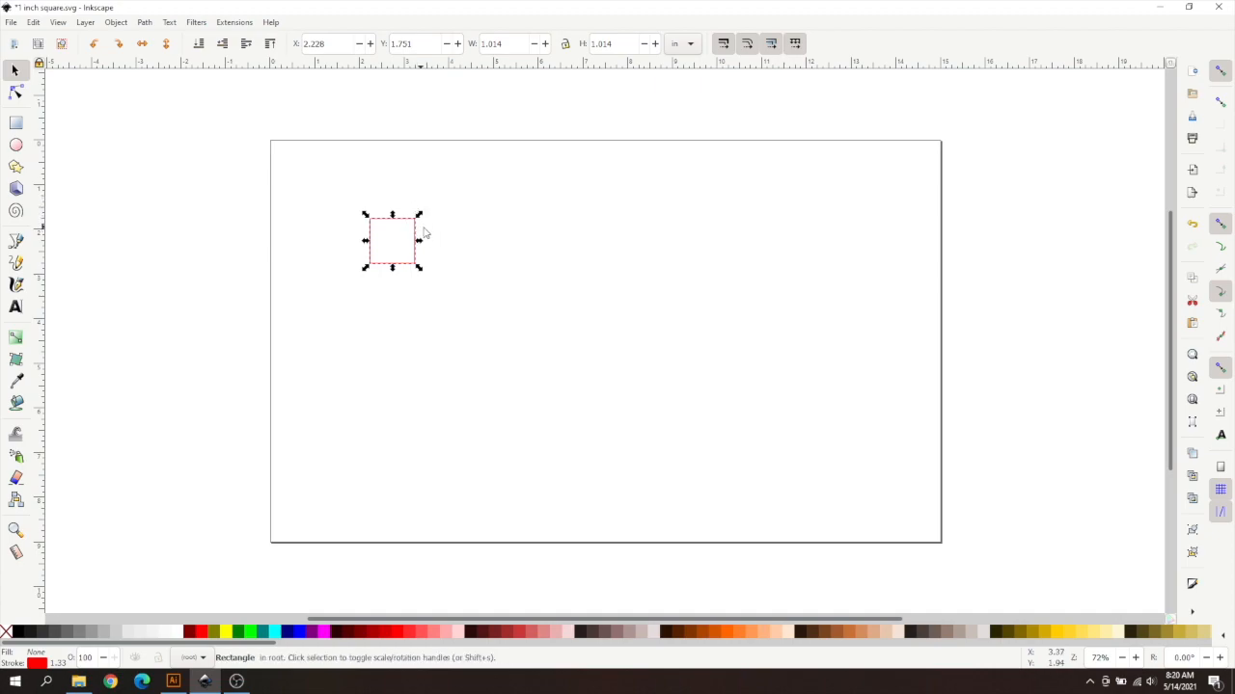
pyautogui.moveTo(397, 251)
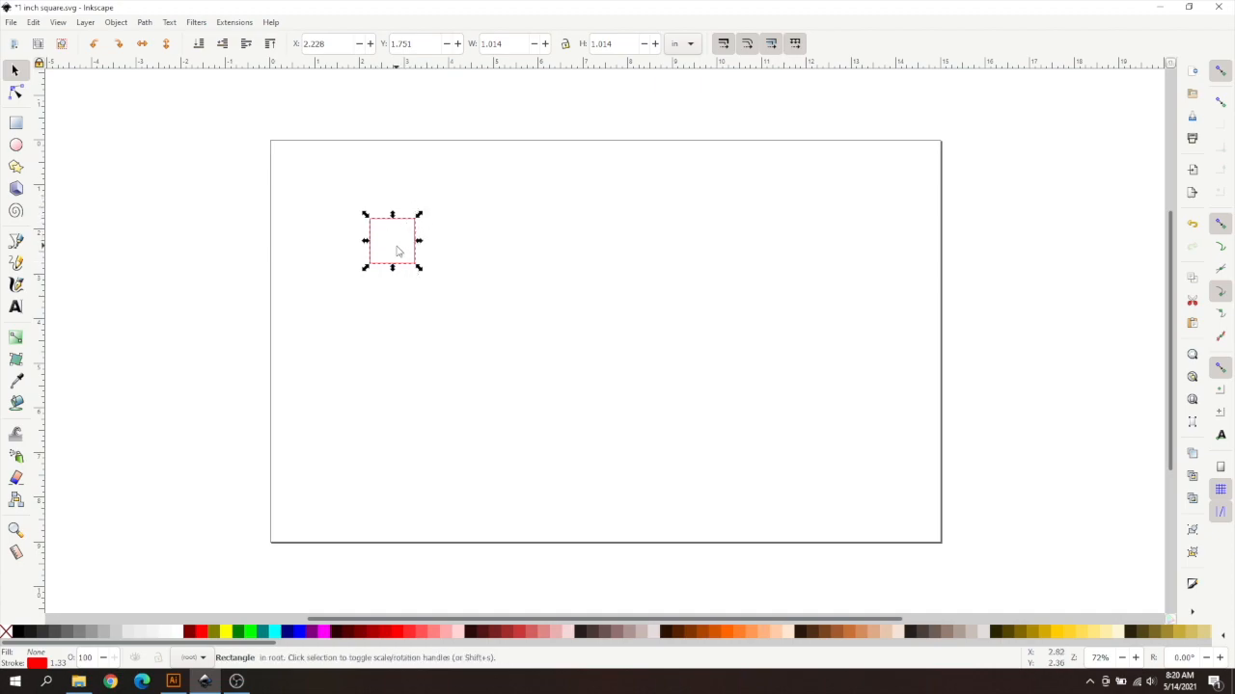
pyautogui.moveTo(417, 249)
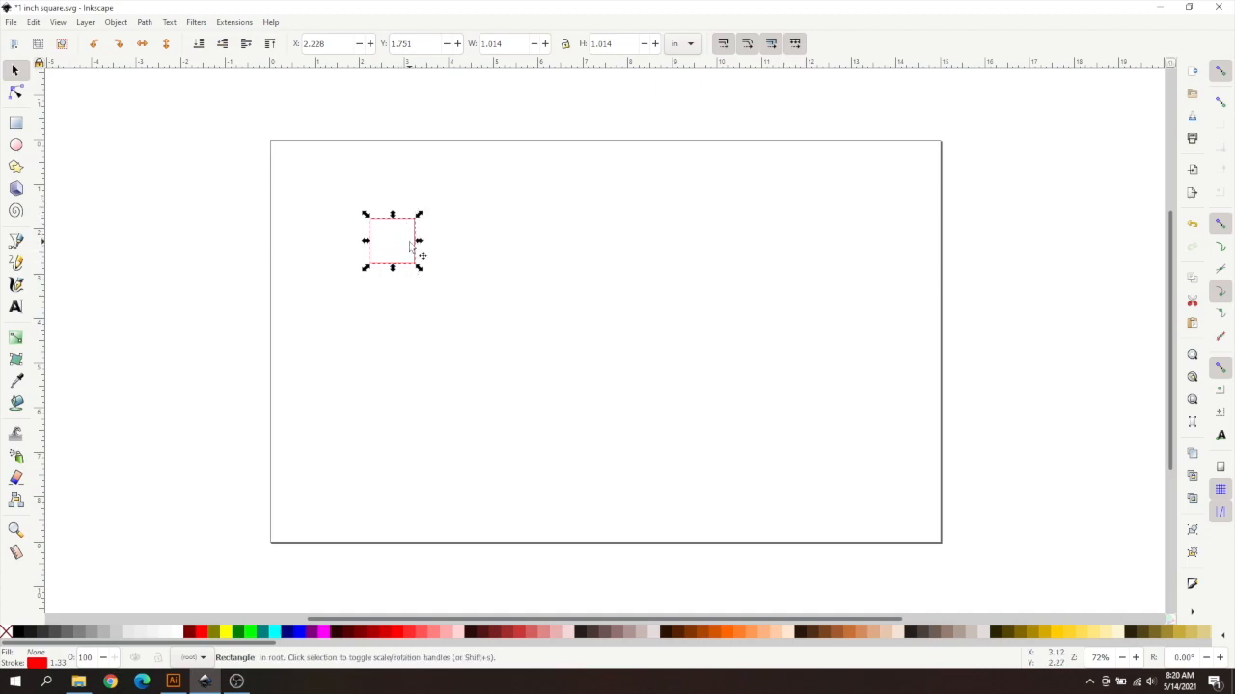
pyautogui.moveTo(420, 235)
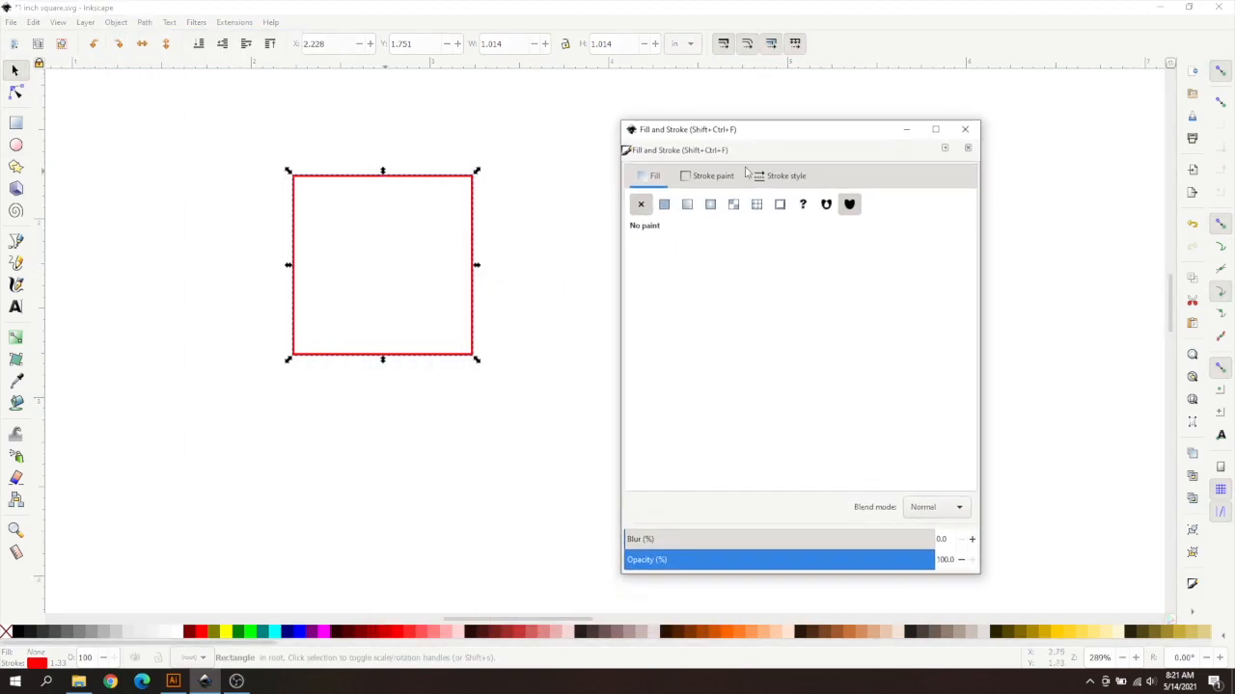
pyautogui.click(781, 176)
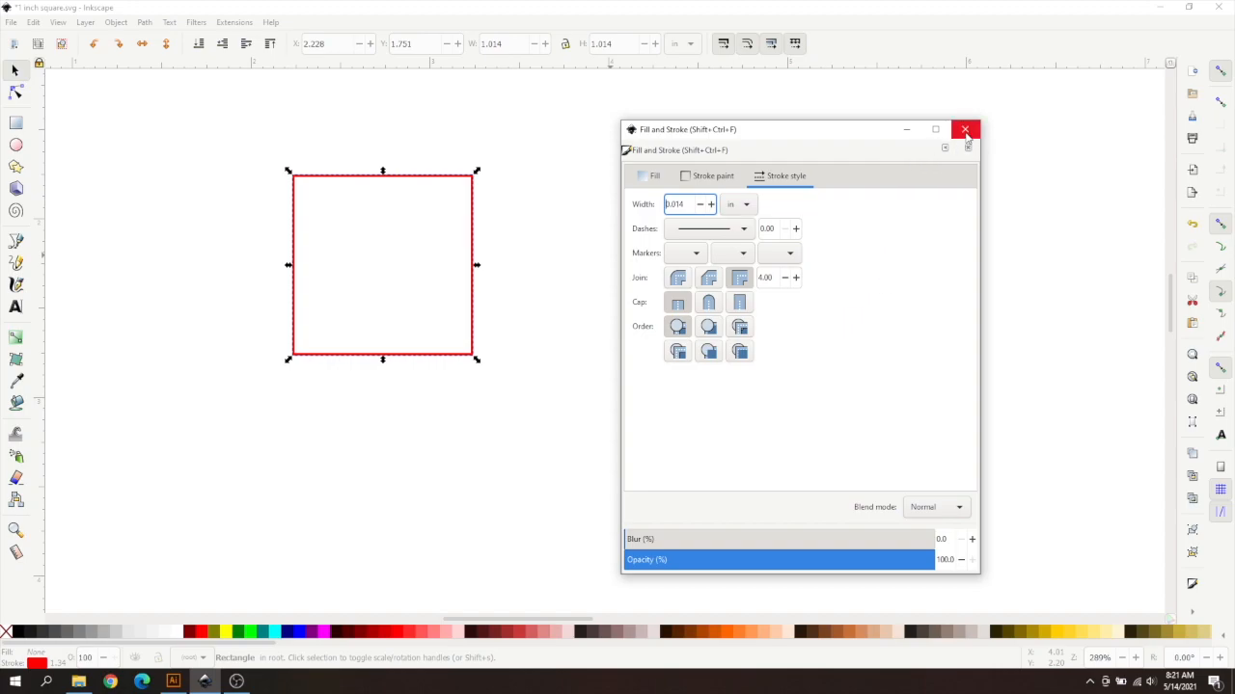
pyautogui.click(965, 130)
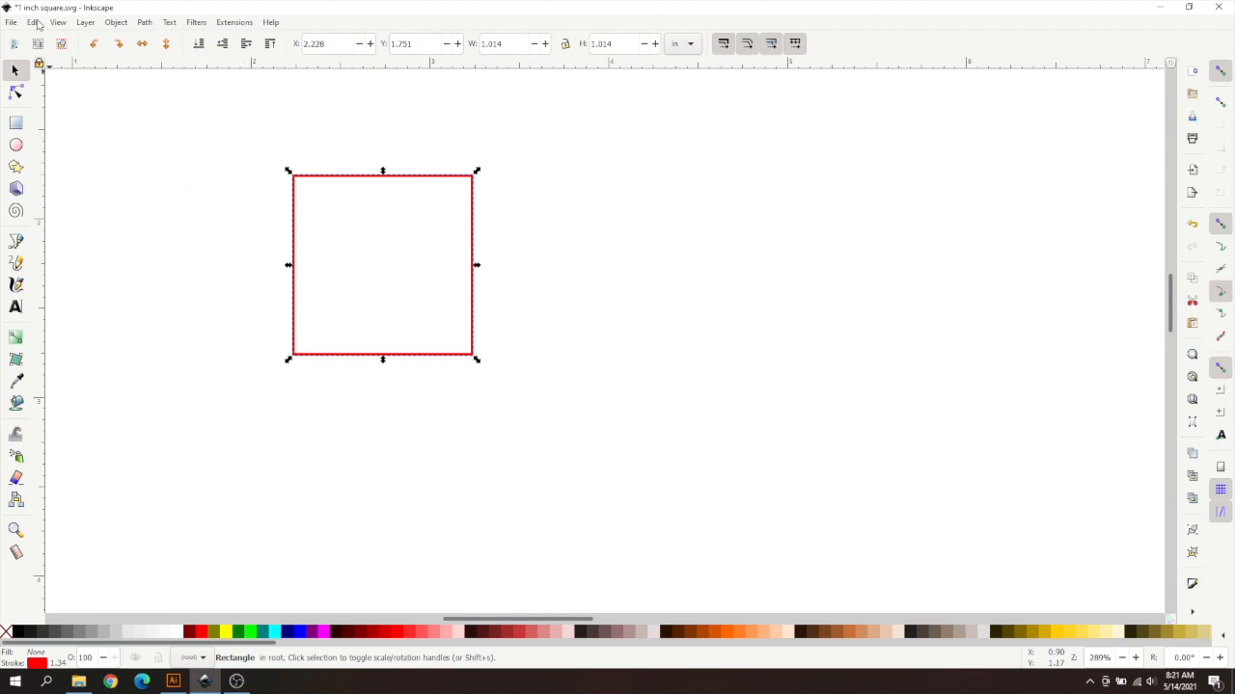
# Step: In Preferences > Tools choose Geometric bounding box, then close Preferences and Inkscape
pyautogui.click(35, 23)
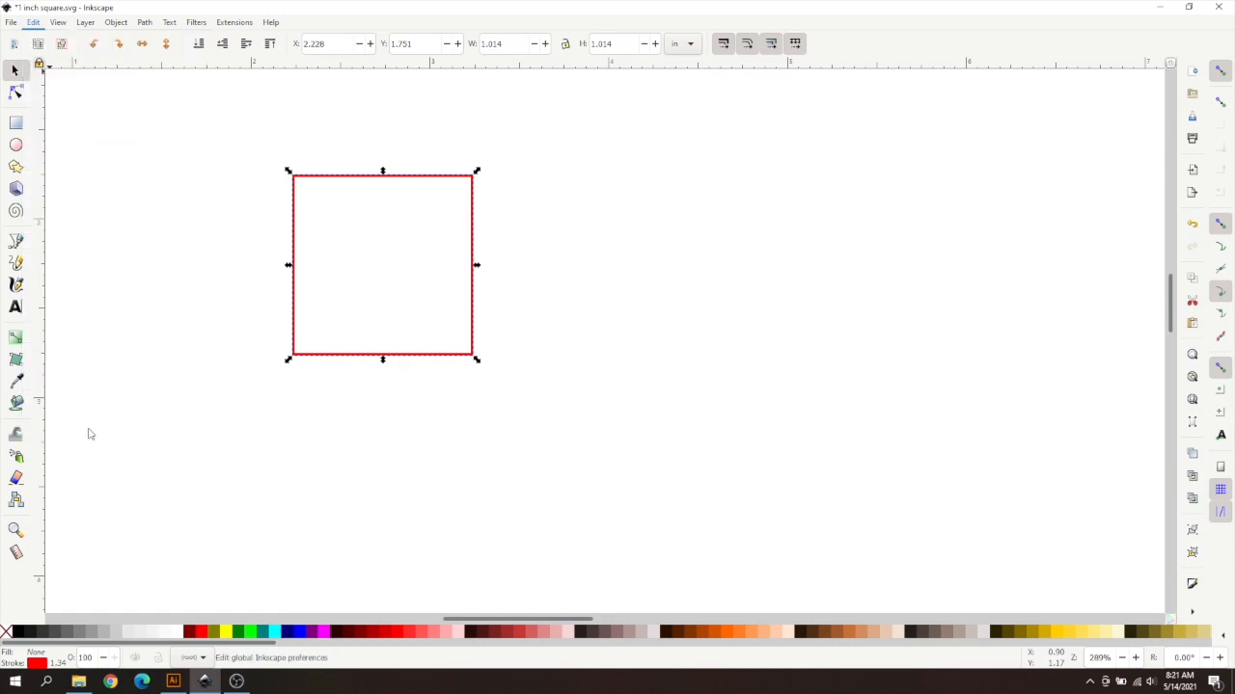
pyautogui.press('ctrl+shift+p')
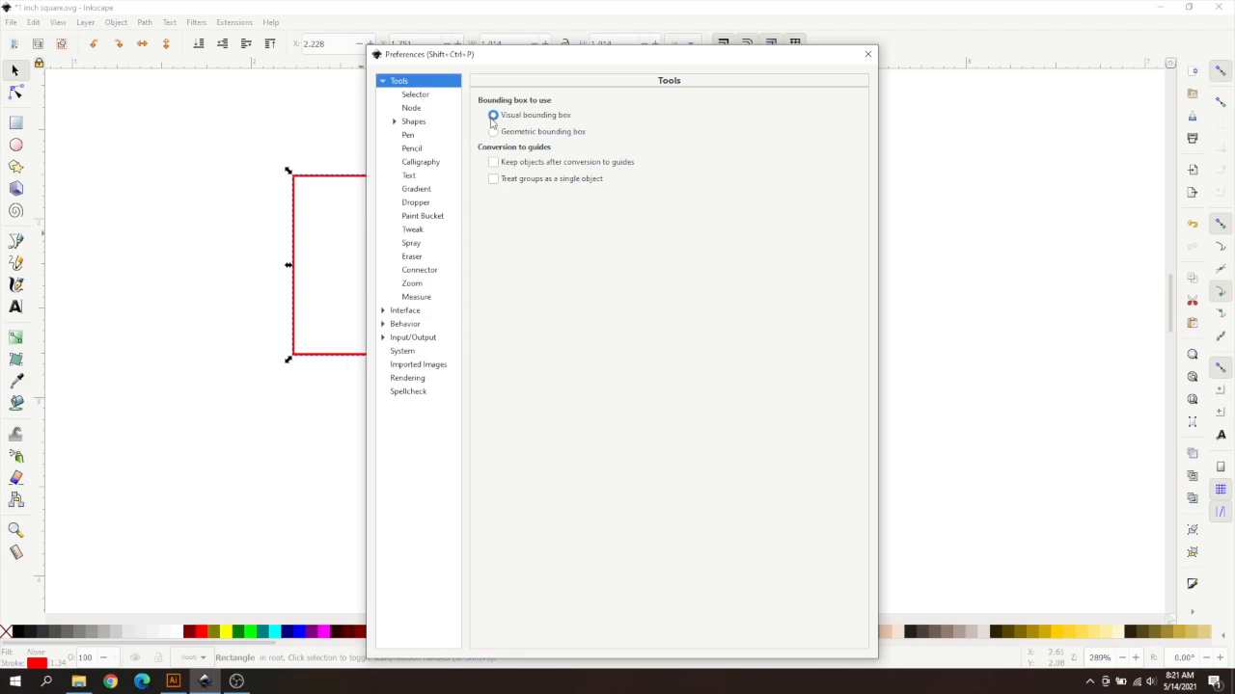
pyautogui.moveTo(494, 131)
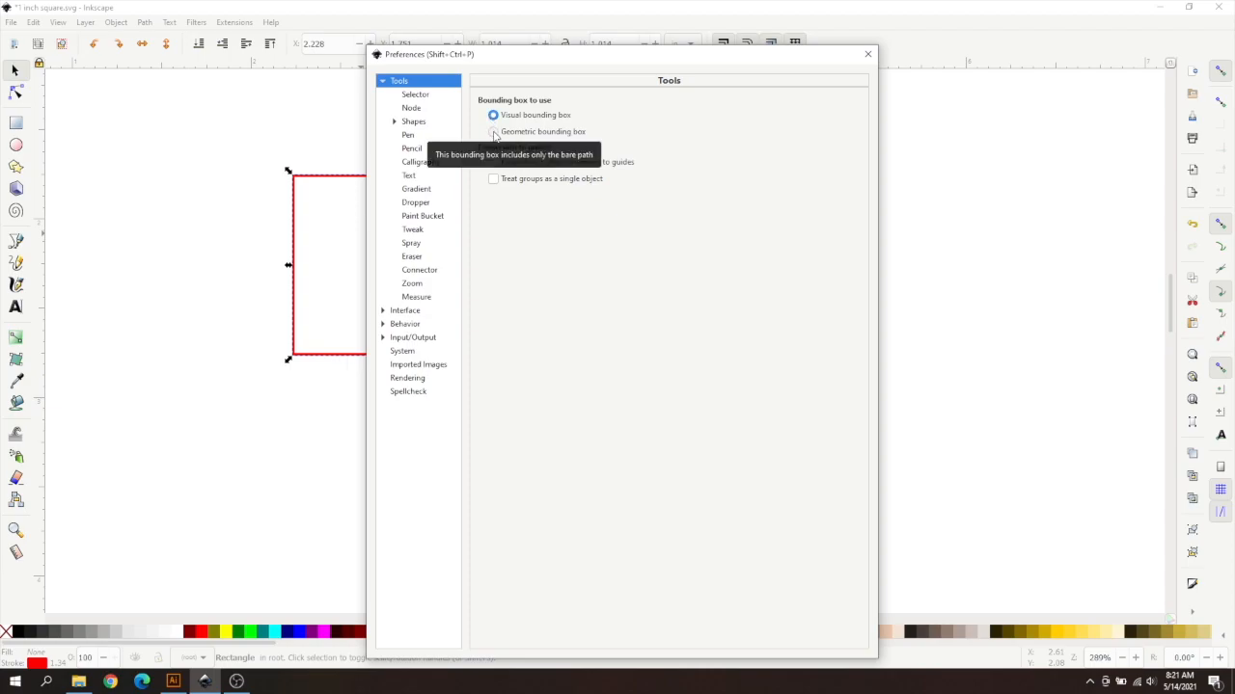
pyautogui.click(490, 131)
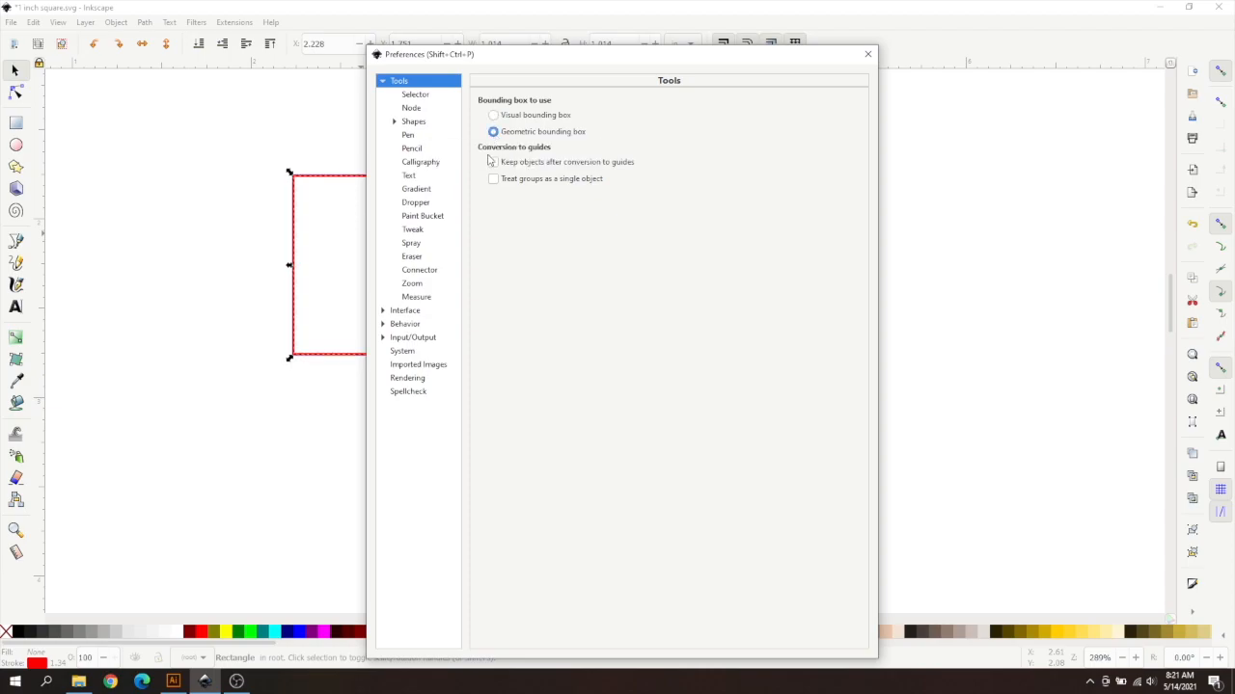
pyautogui.click(866, 54)
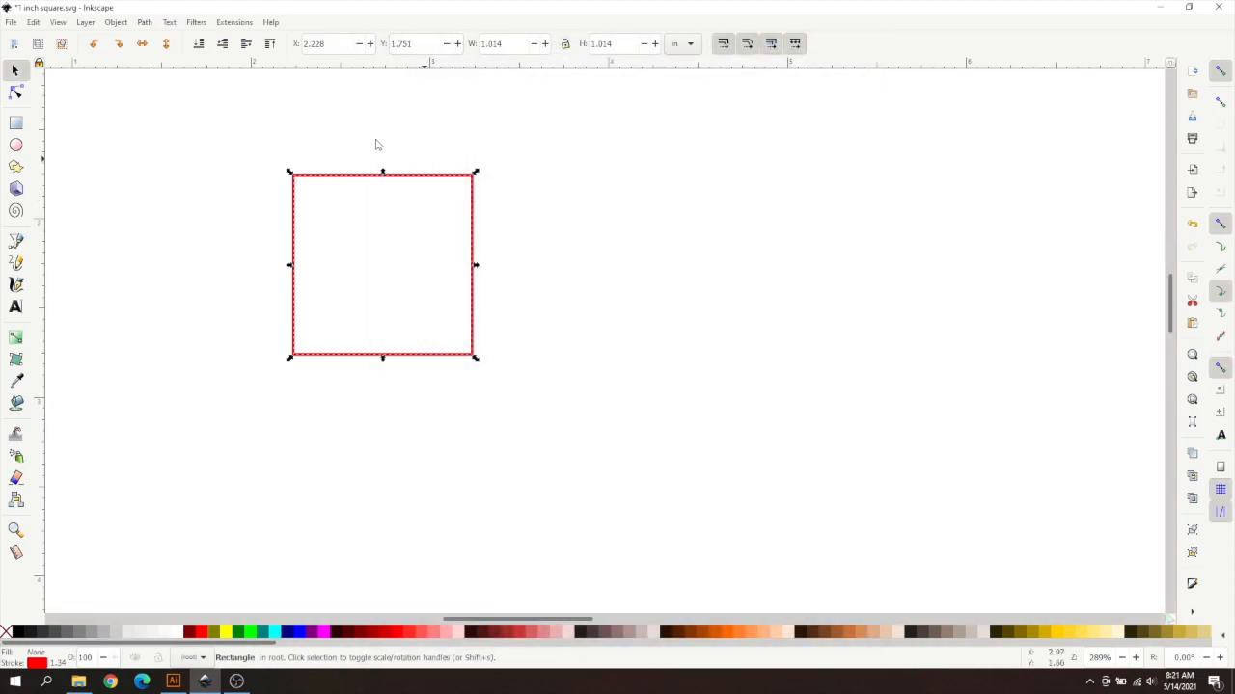
pyautogui.moveTo(366, 228)
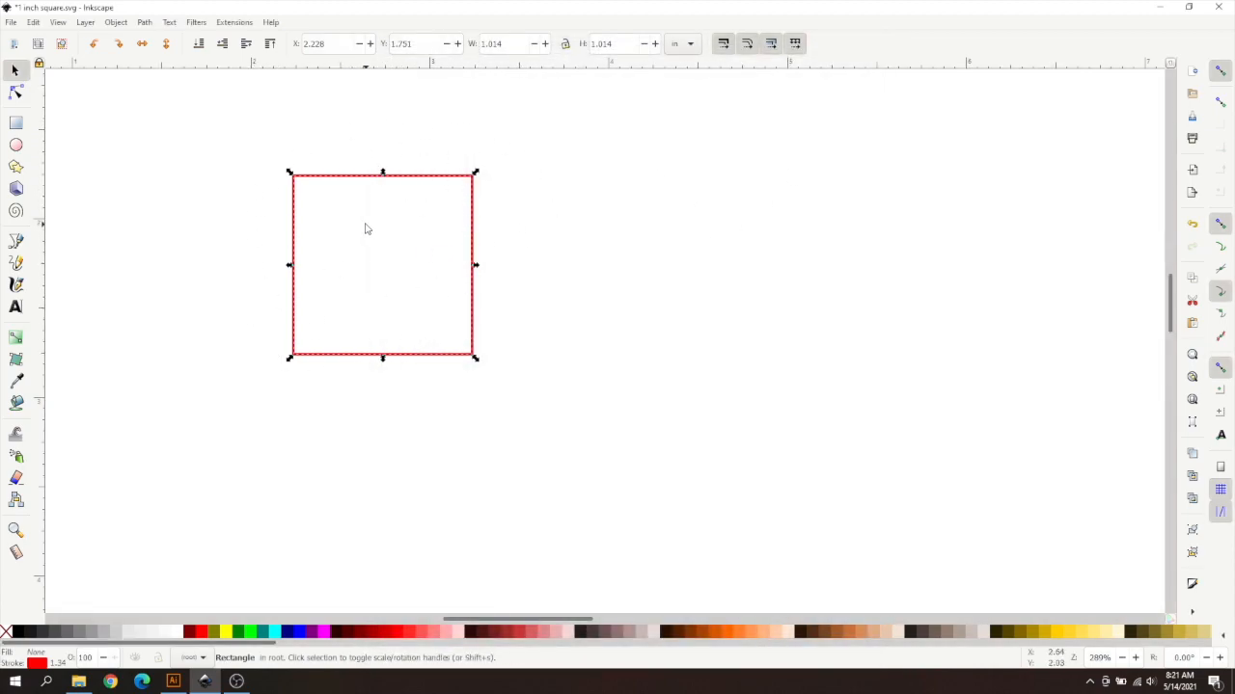
pyautogui.moveTo(362, 251)
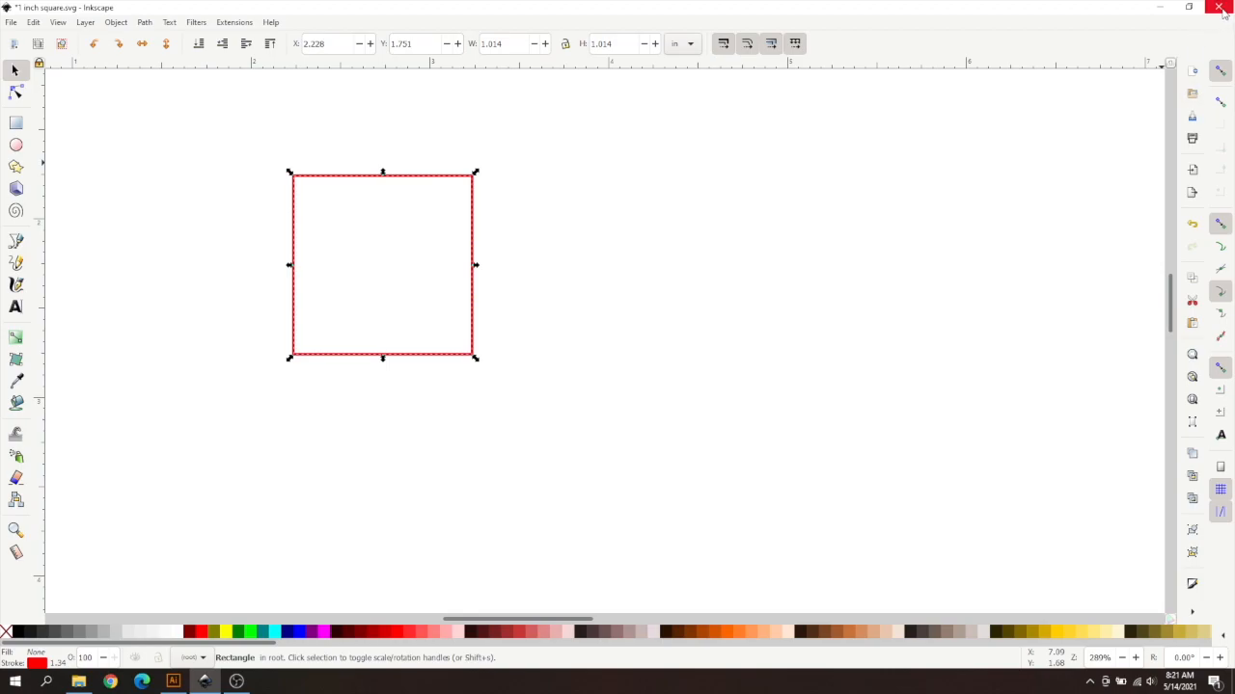
pyautogui.click(1220, 12)
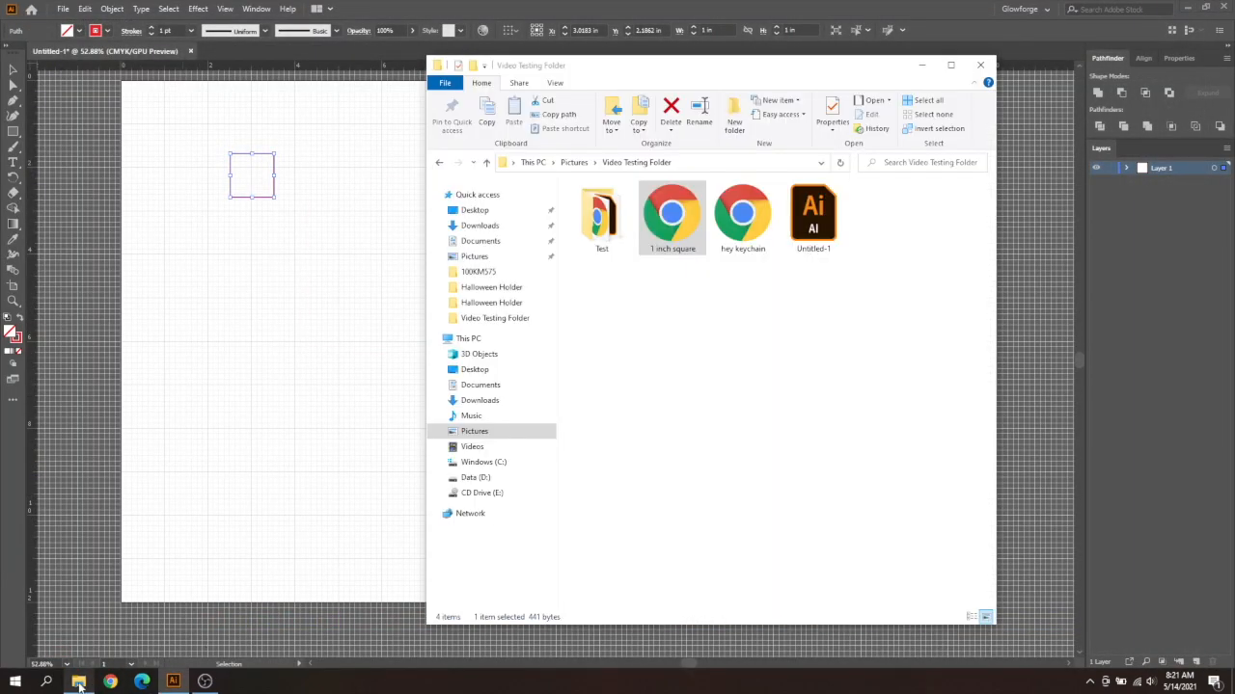
# Step: Open the 1 inch square SVG with Inkscape and maximize the new window
pyautogui.rightClick(671, 212)
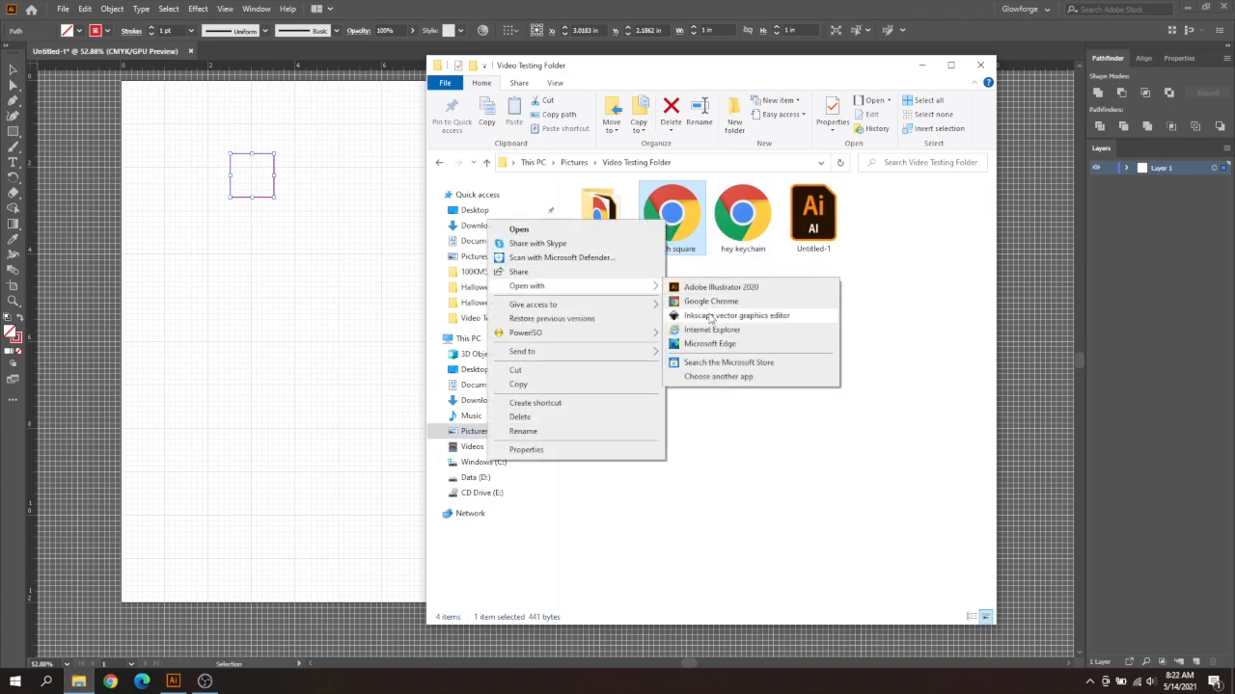
pyautogui.click(712, 320)
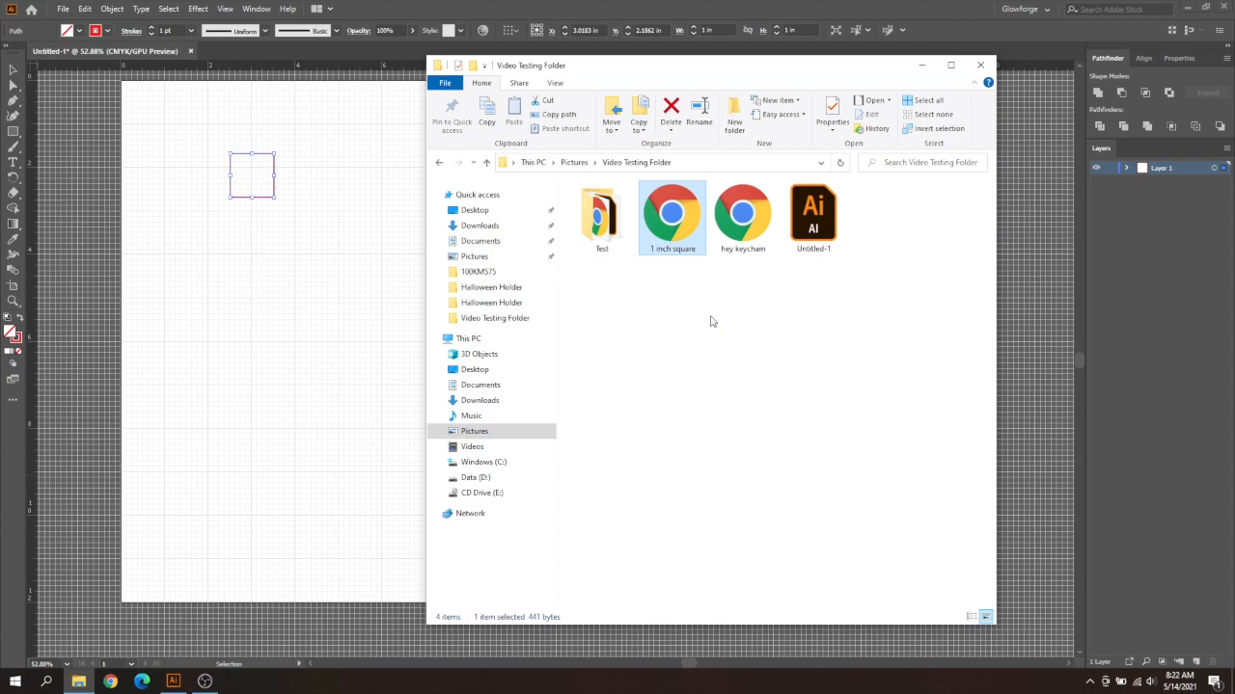
pyautogui.doubleClick(672, 210)
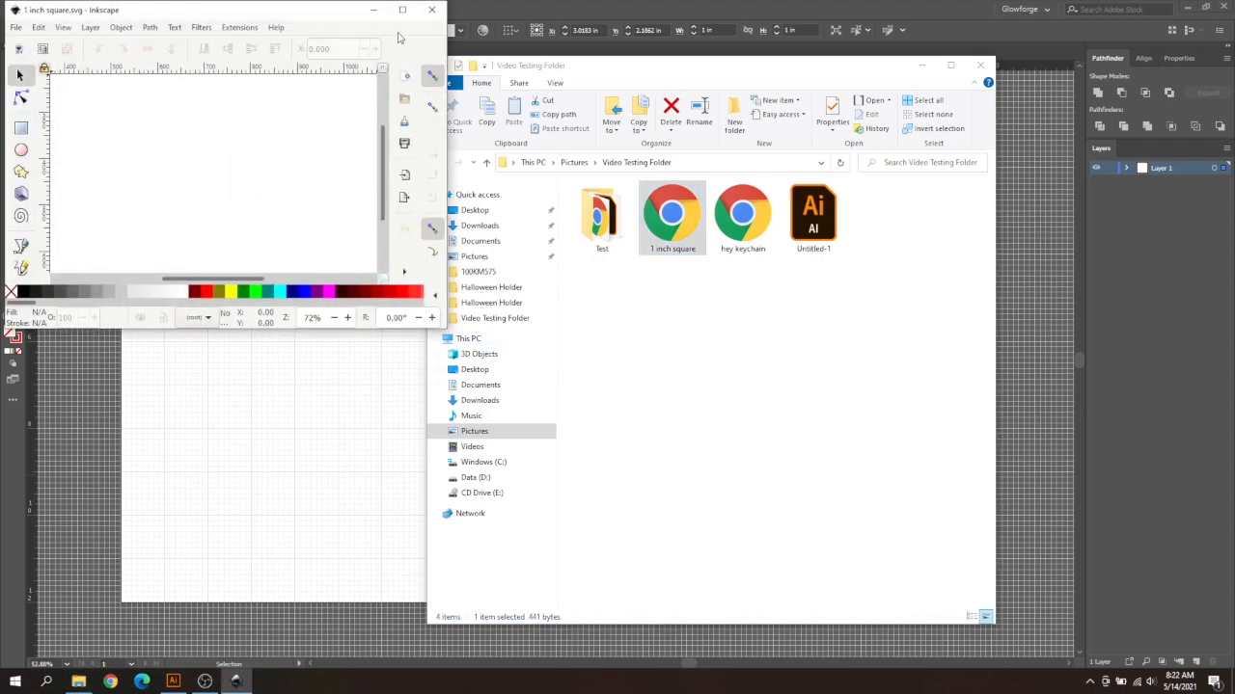
pyautogui.click(401, 10)
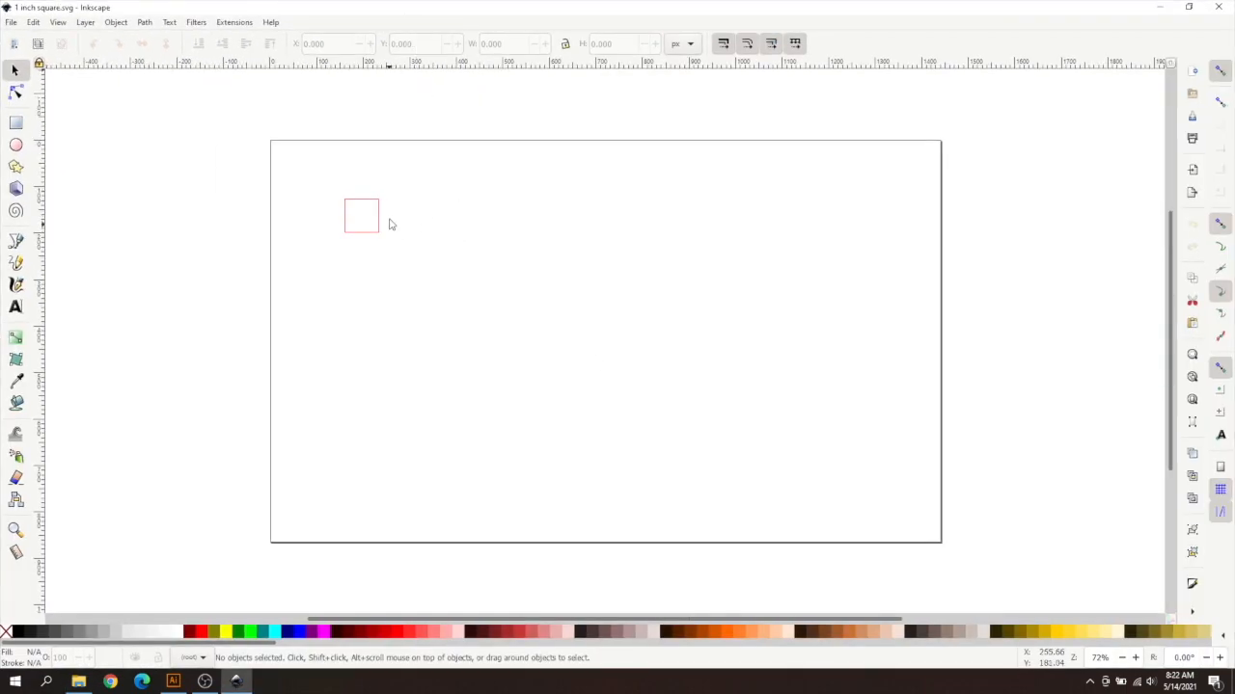
# Step: With the square selected, set Document Properties display units to inches
pyautogui.click(359, 214)
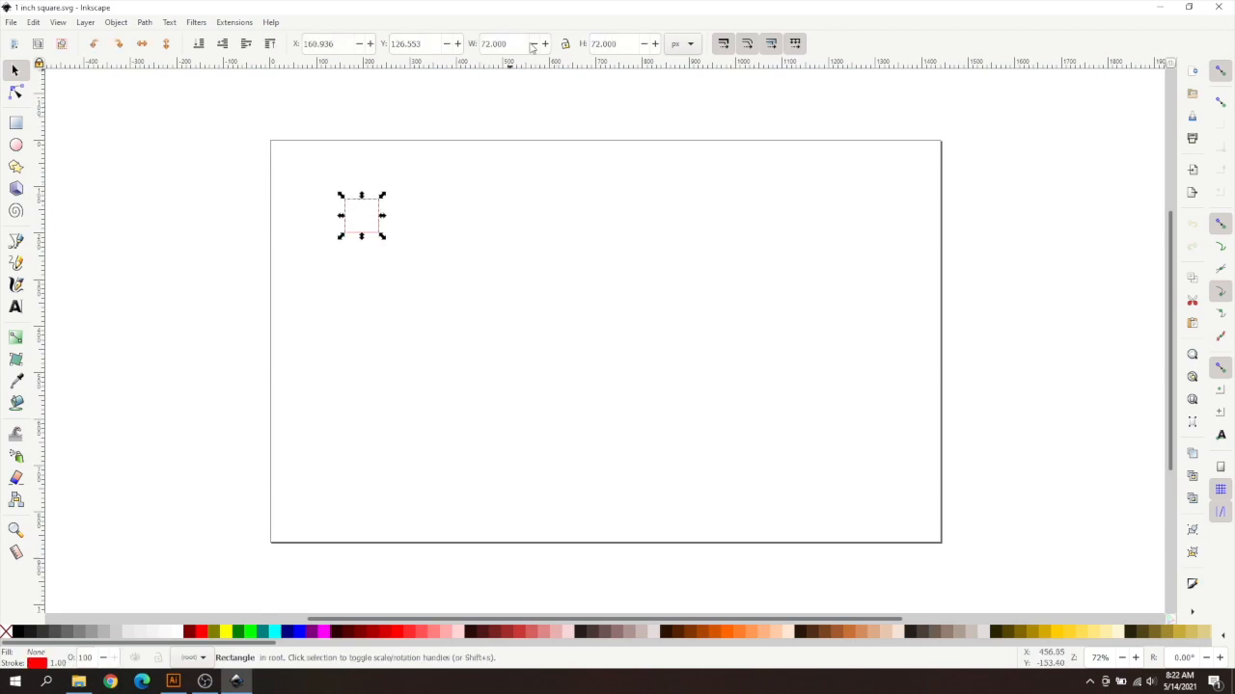
pyautogui.click(30, 23)
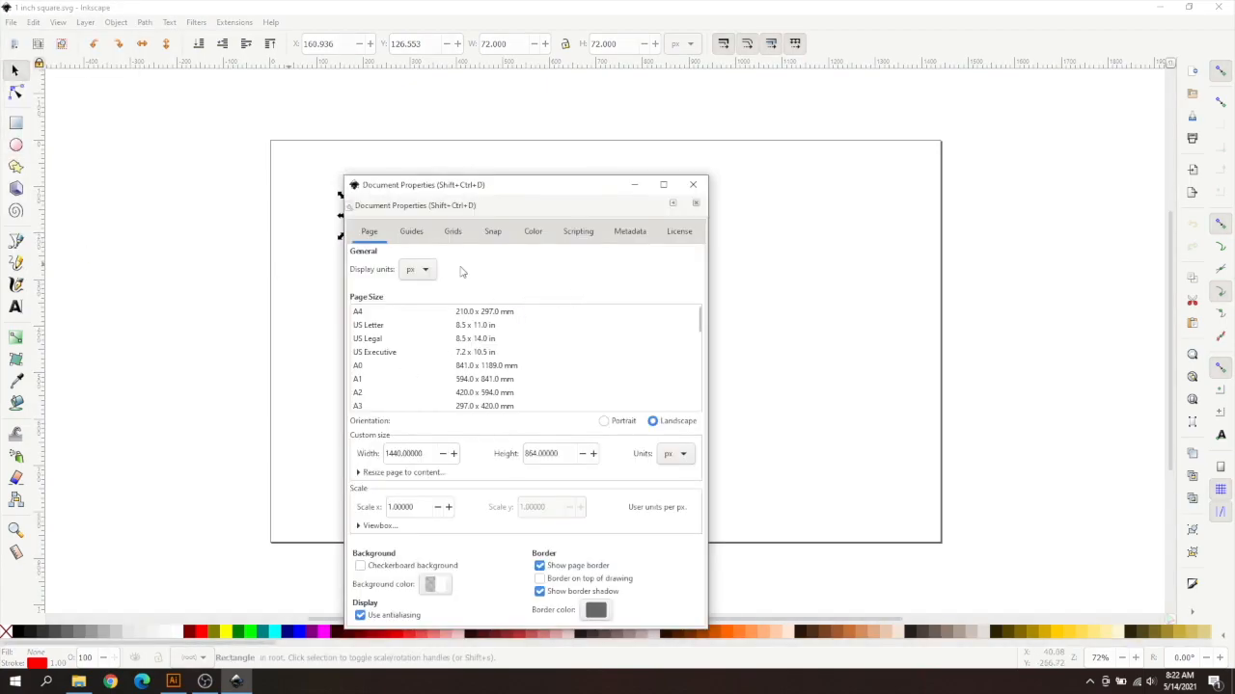
pyautogui.click(417, 270)
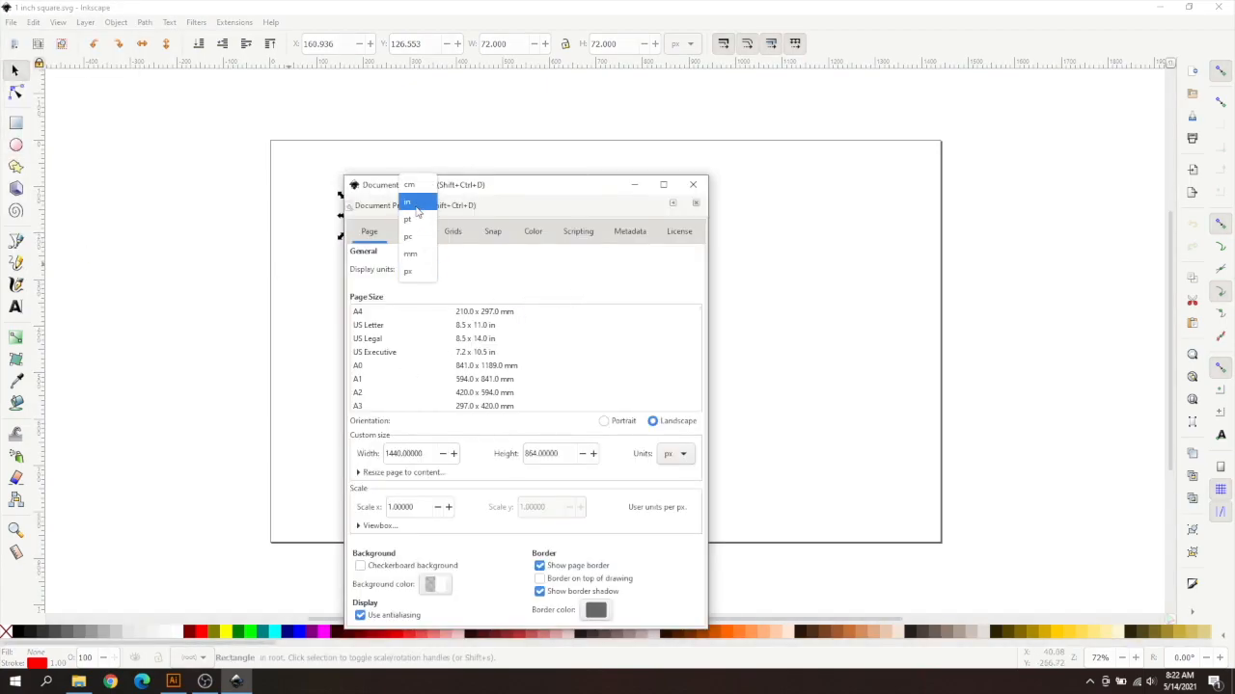
pyautogui.click(405, 203)
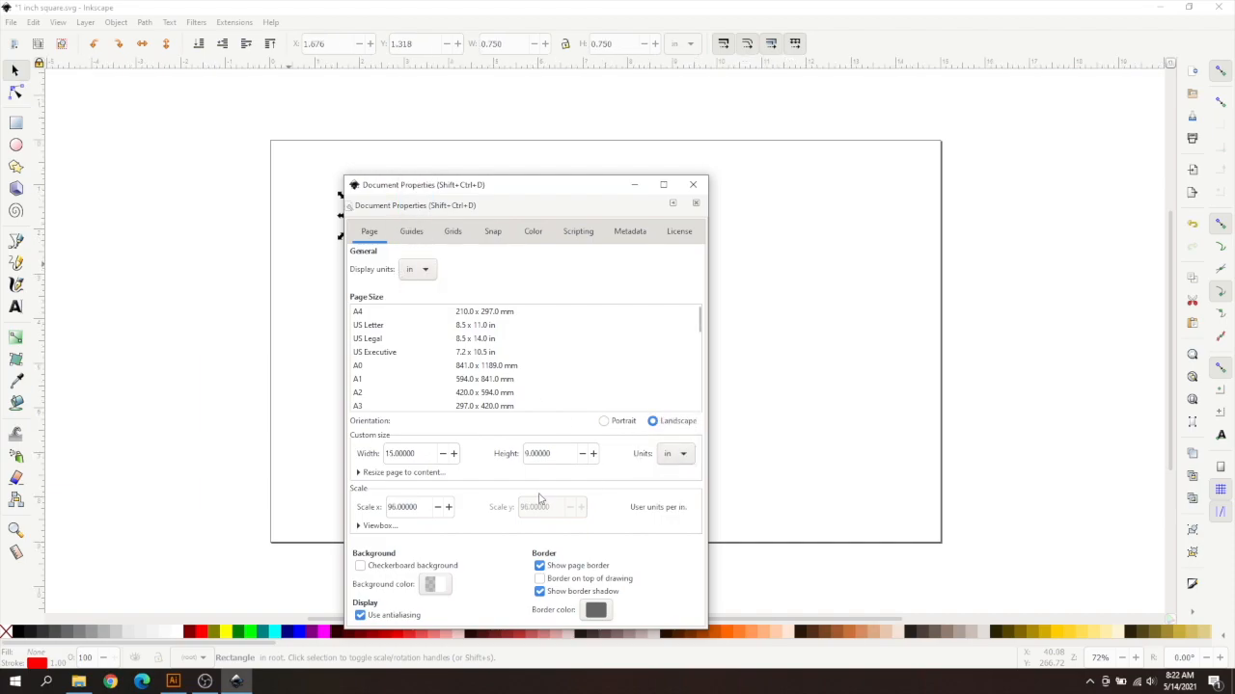
# Step: Enter 72.00000 as the document scale and close the dialog so the square reads 1.000 in
pyautogui.click(405, 507)
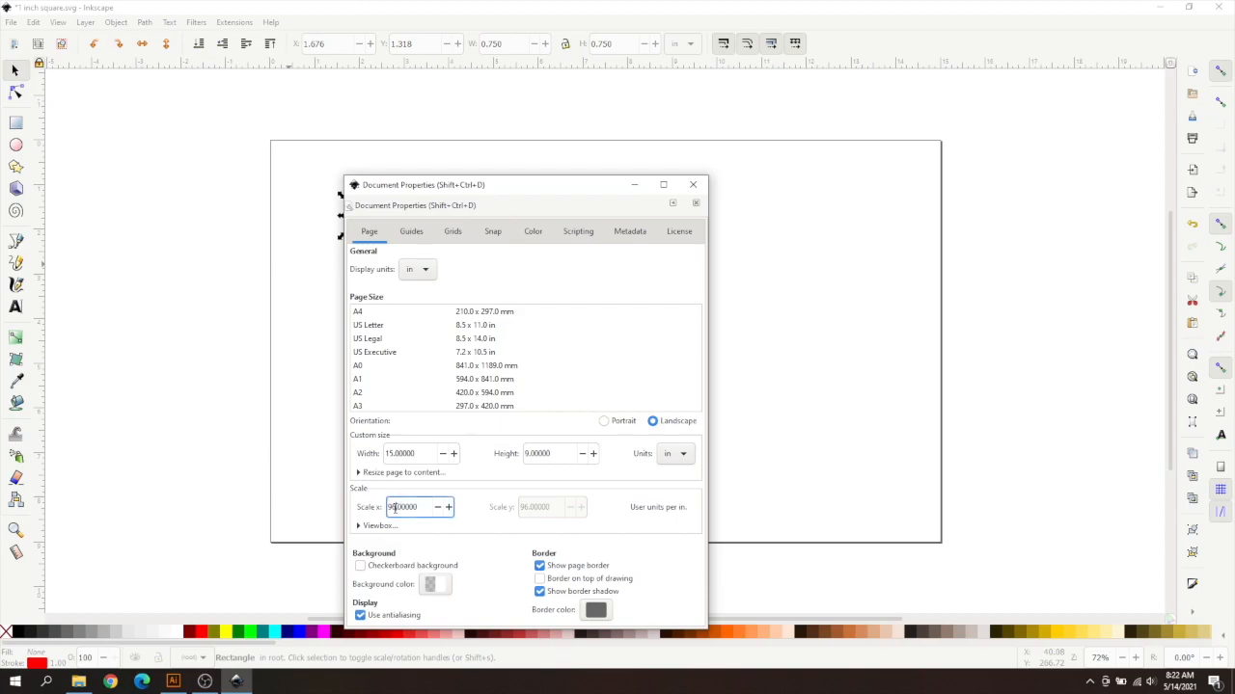
pyautogui.write('72.00000')
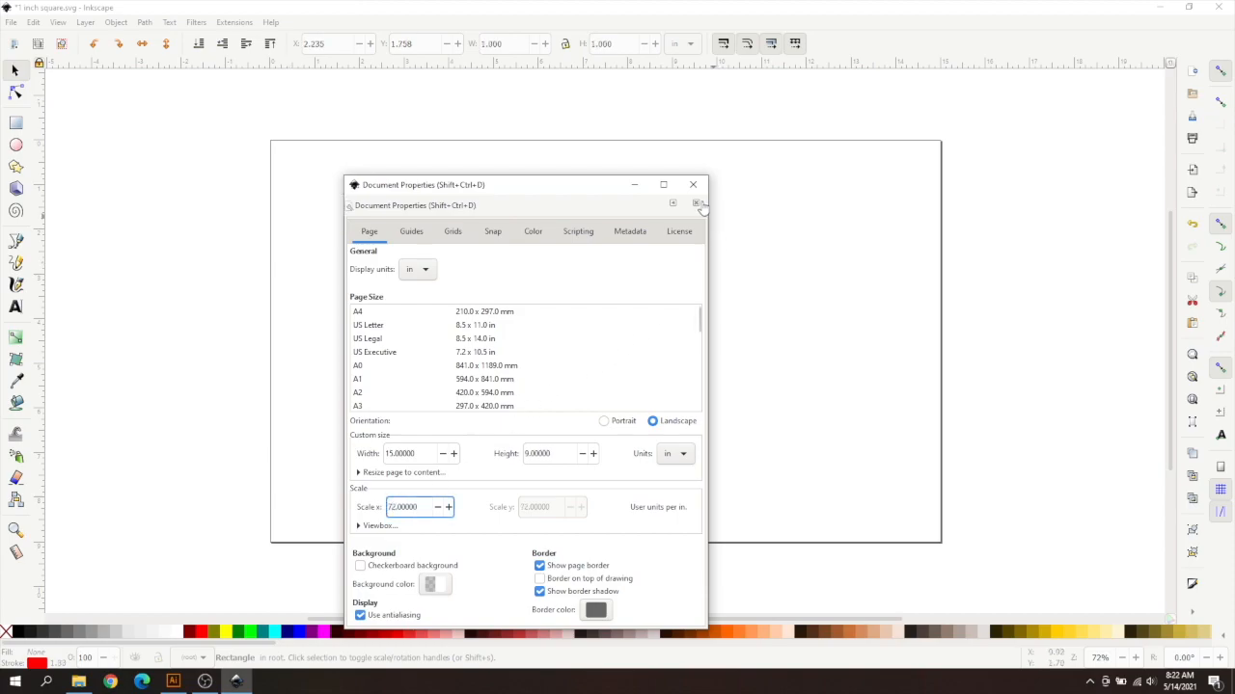
pyautogui.click(691, 185)
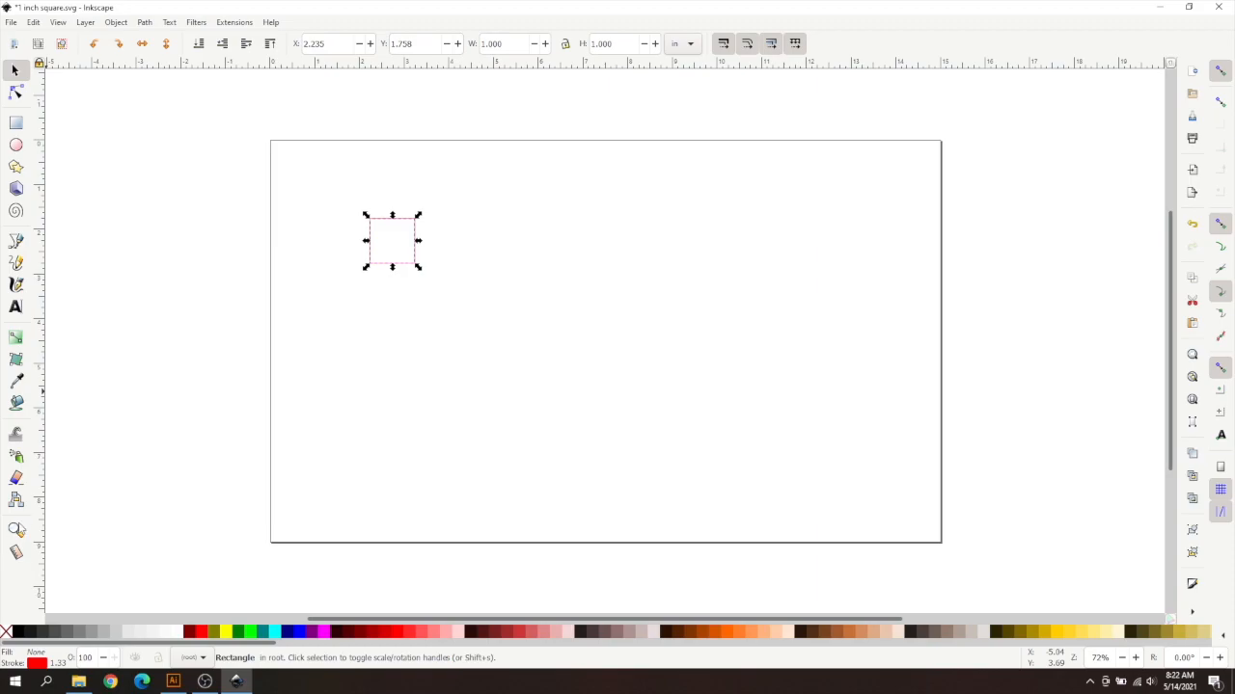
pyautogui.click(15, 528)
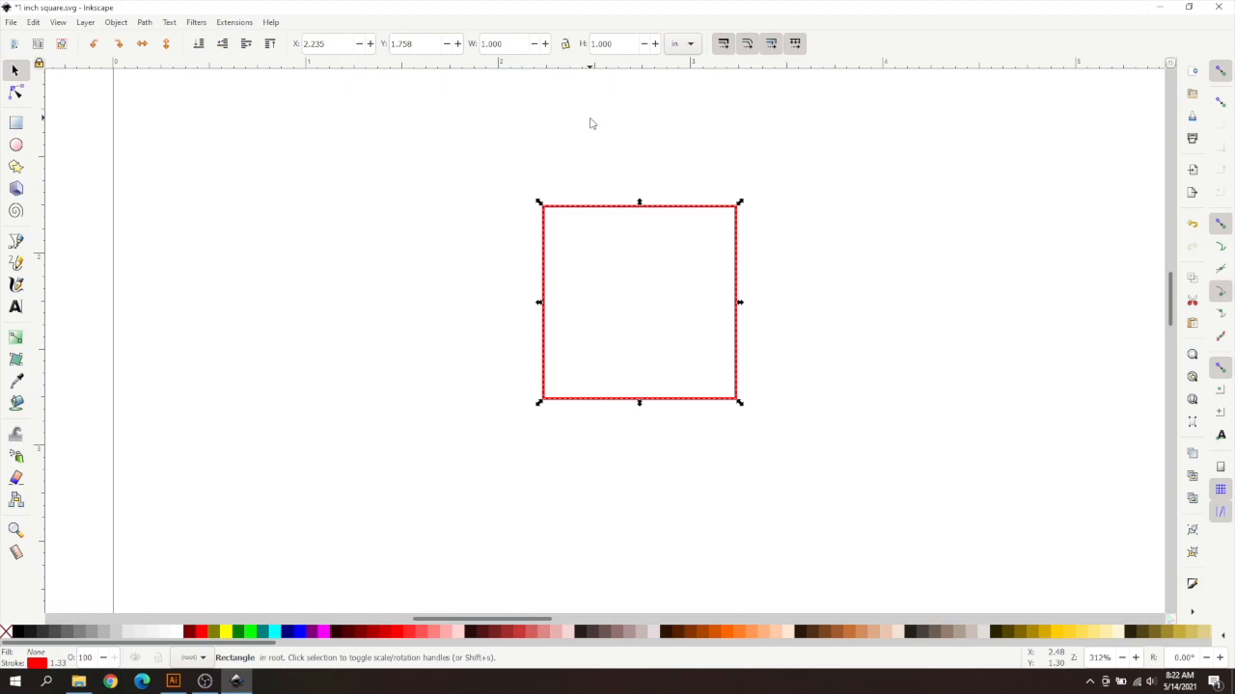
pyautogui.moveTo(584, 386)
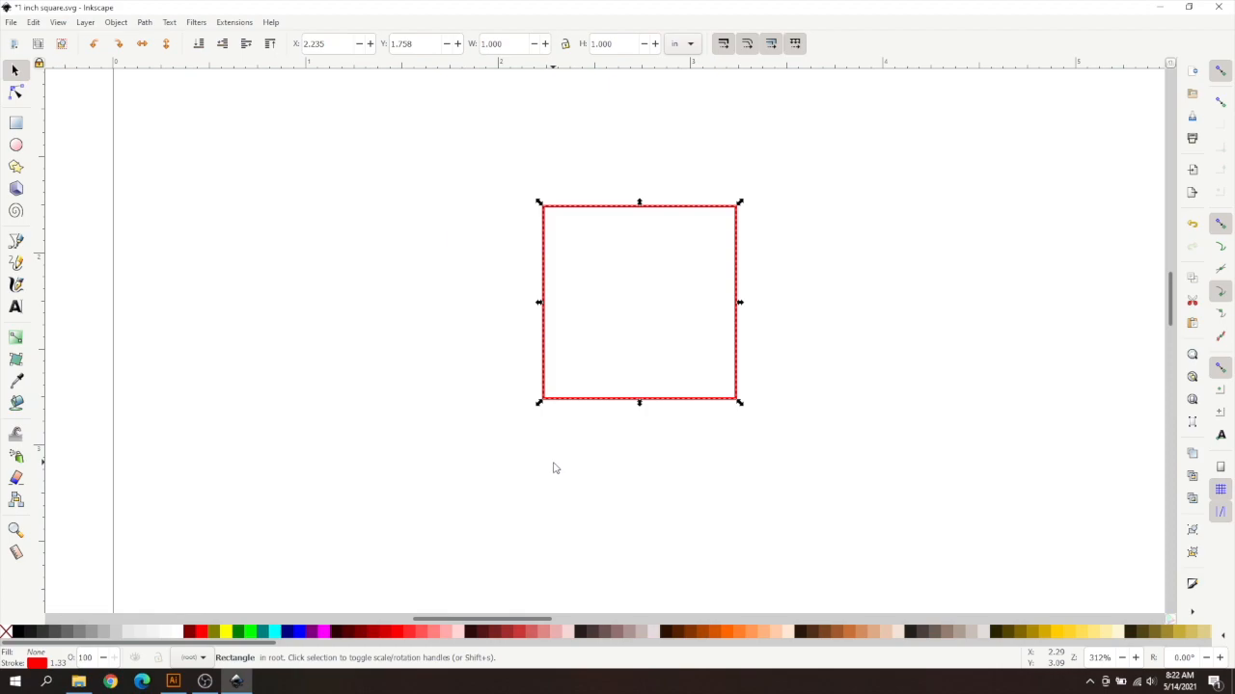
pyautogui.moveTo(575, 510)
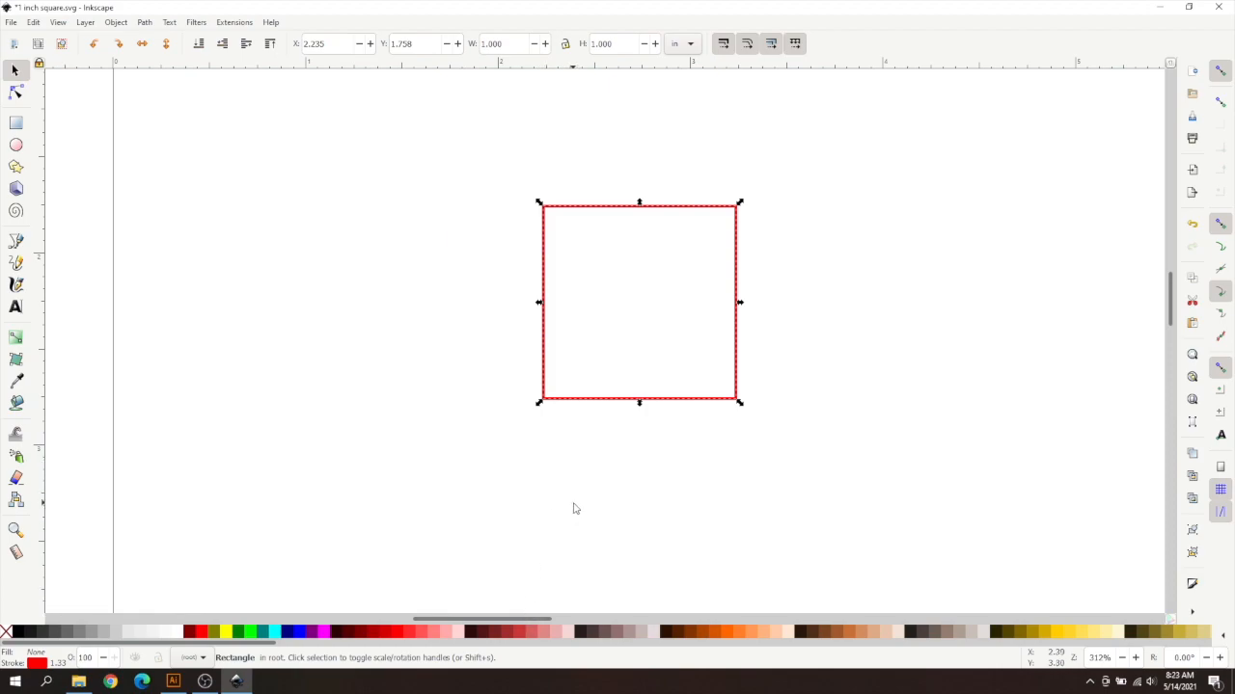
pyautogui.moveTo(579, 453)
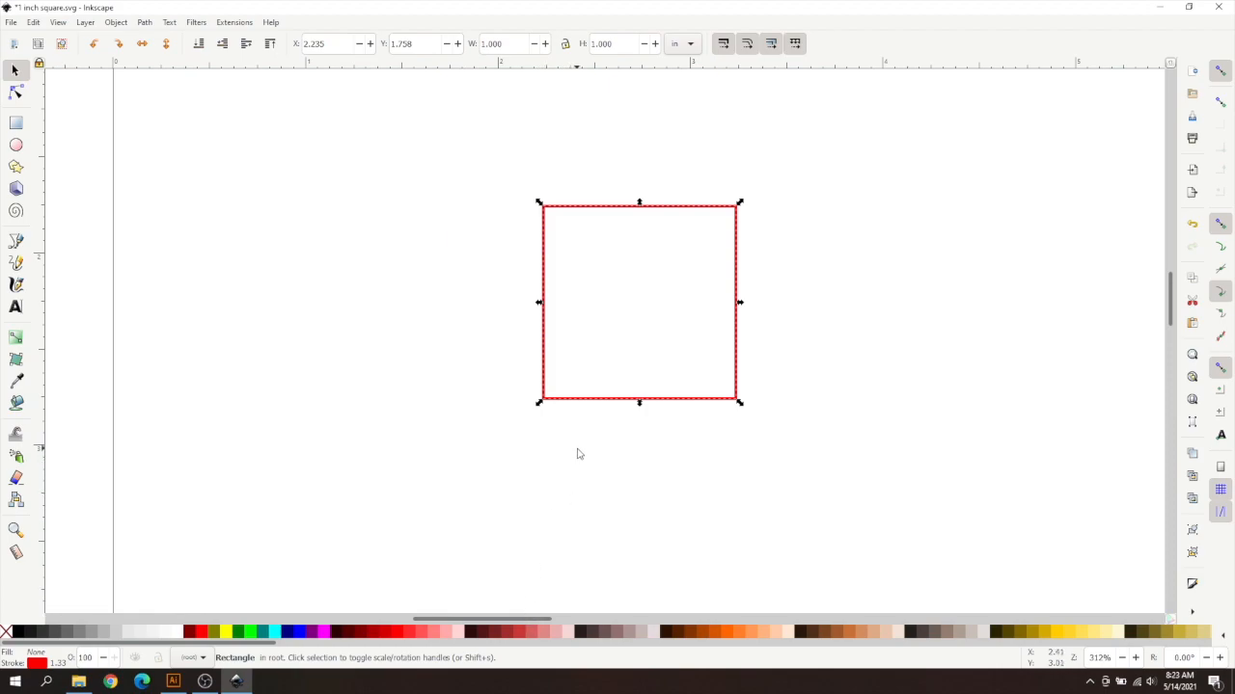